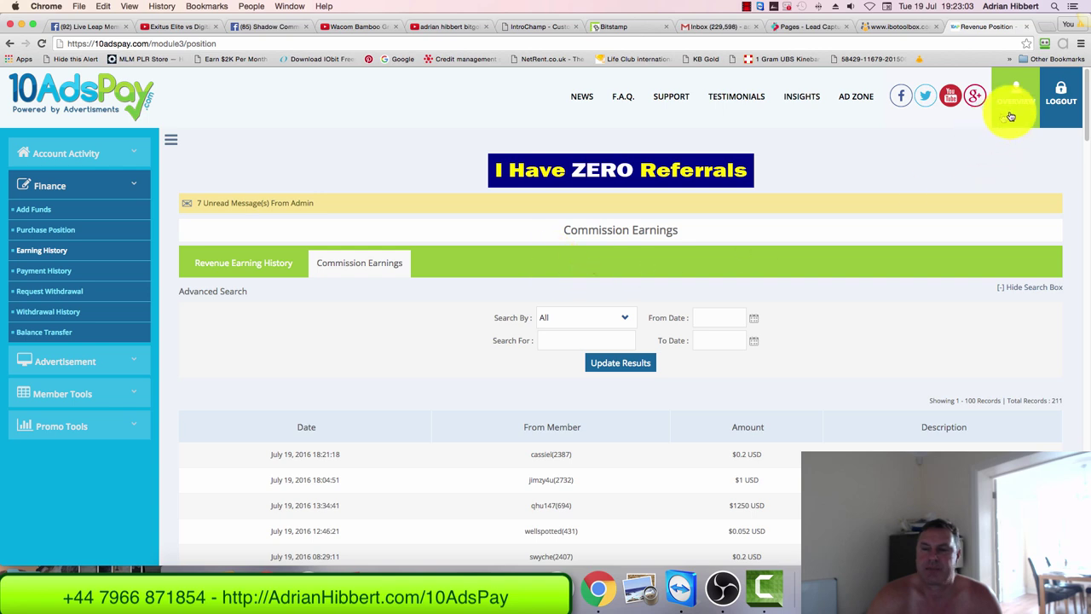
Log out of 10AdsPay and sign back in with the captcha code.
click(1013, 103)
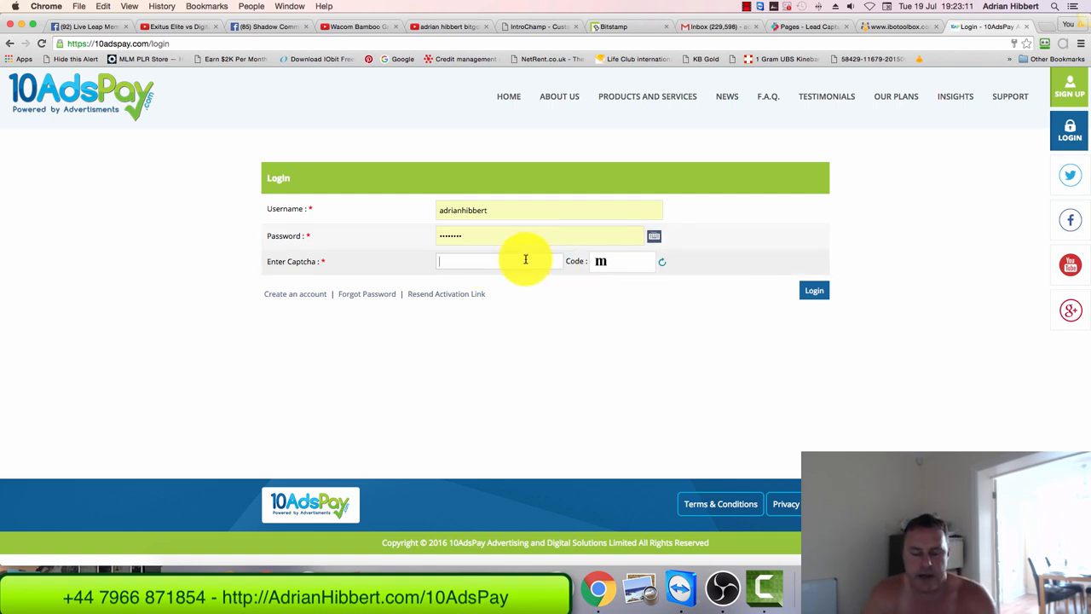
click(815, 290)
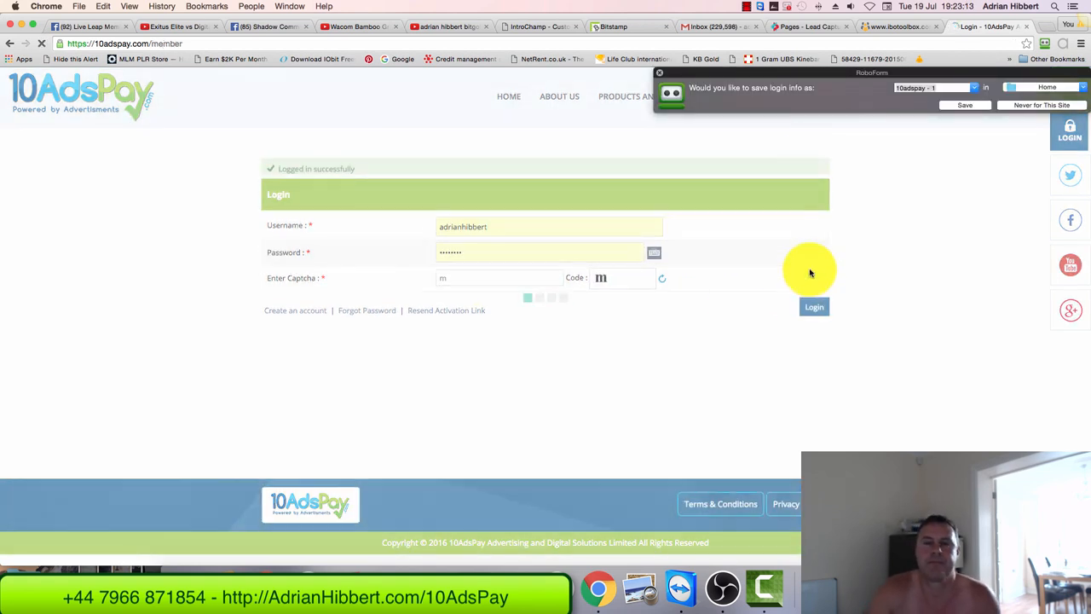
click(814, 307)
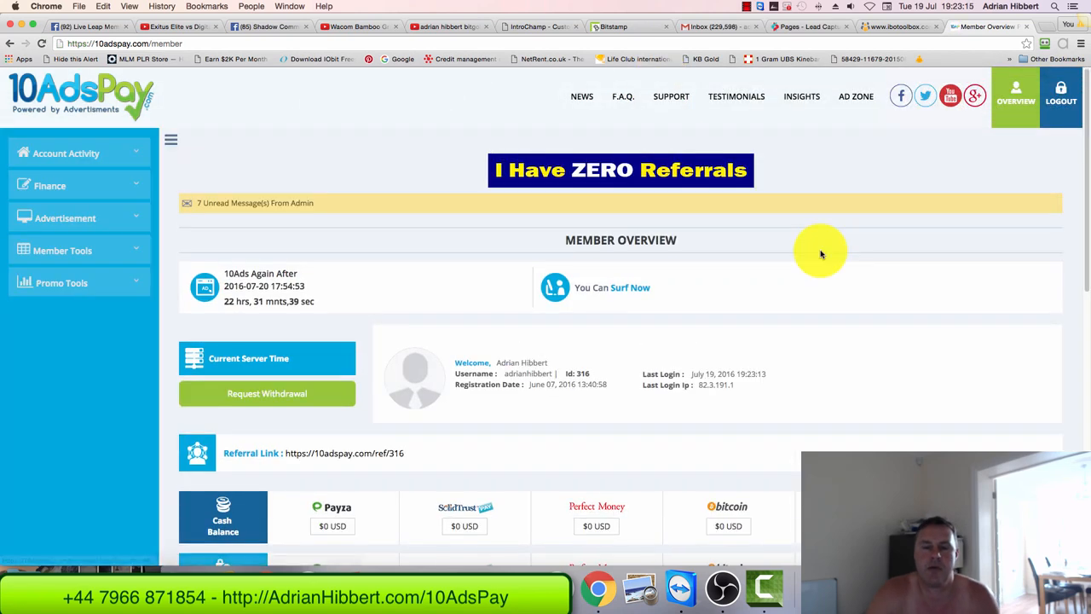
scroll(down, 3)
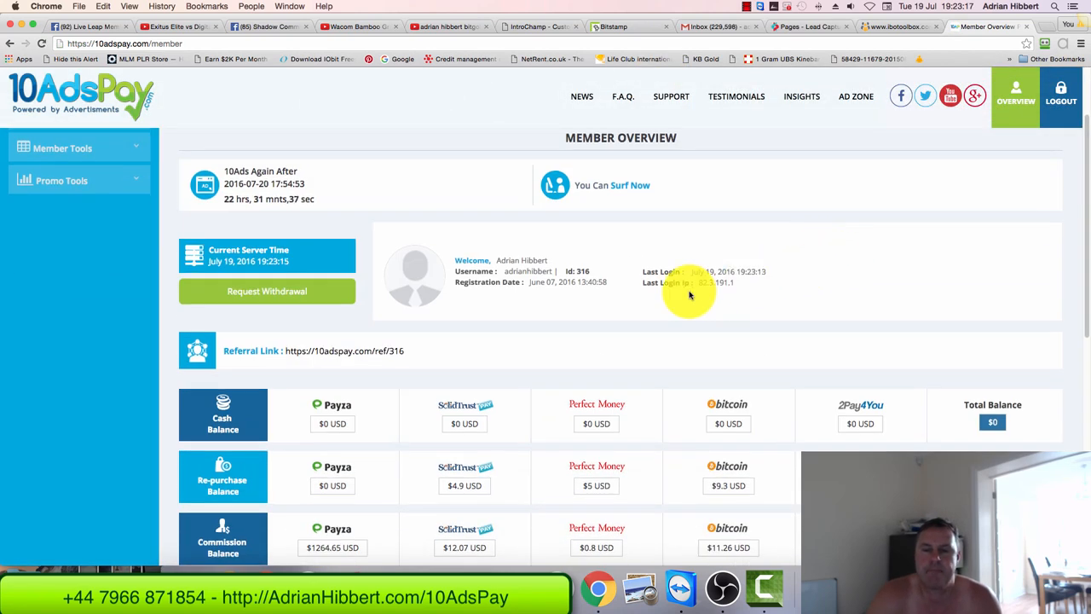
mouse_move(546, 283)
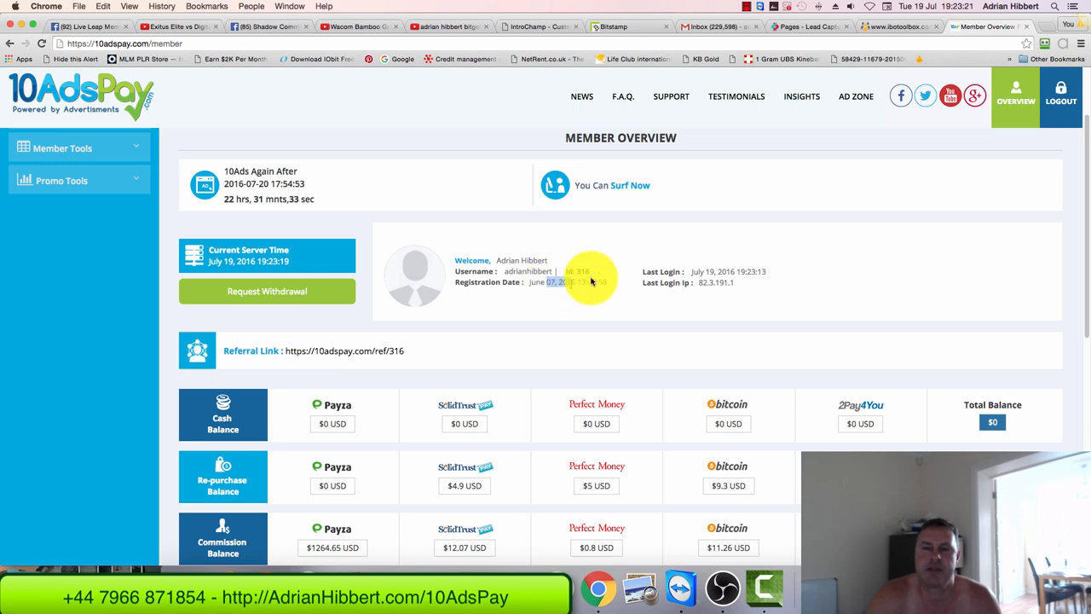
mouse_move(817, 210)
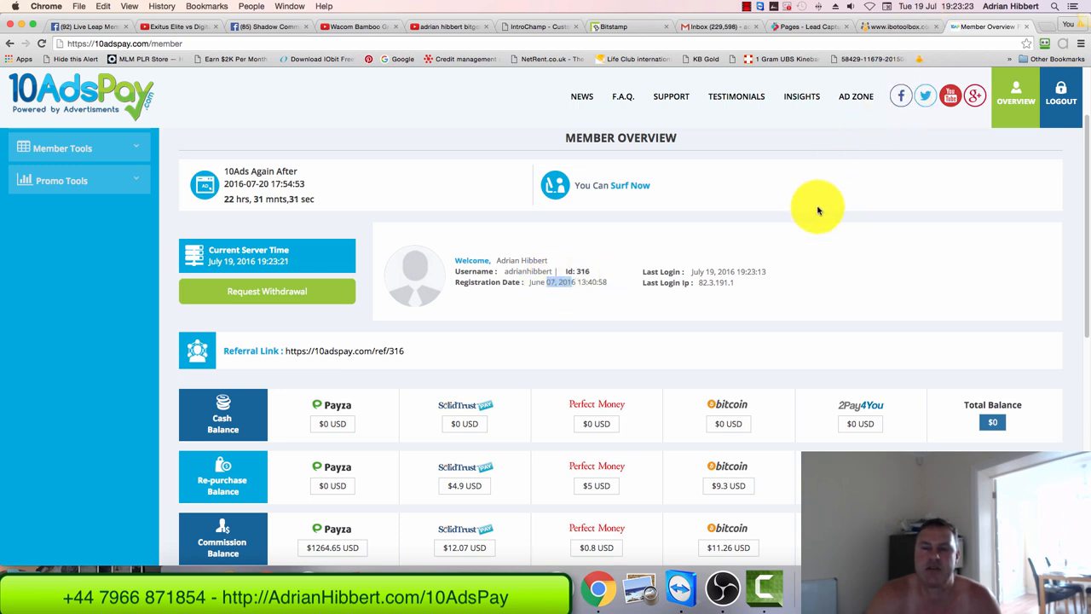
mouse_move(821, 200)
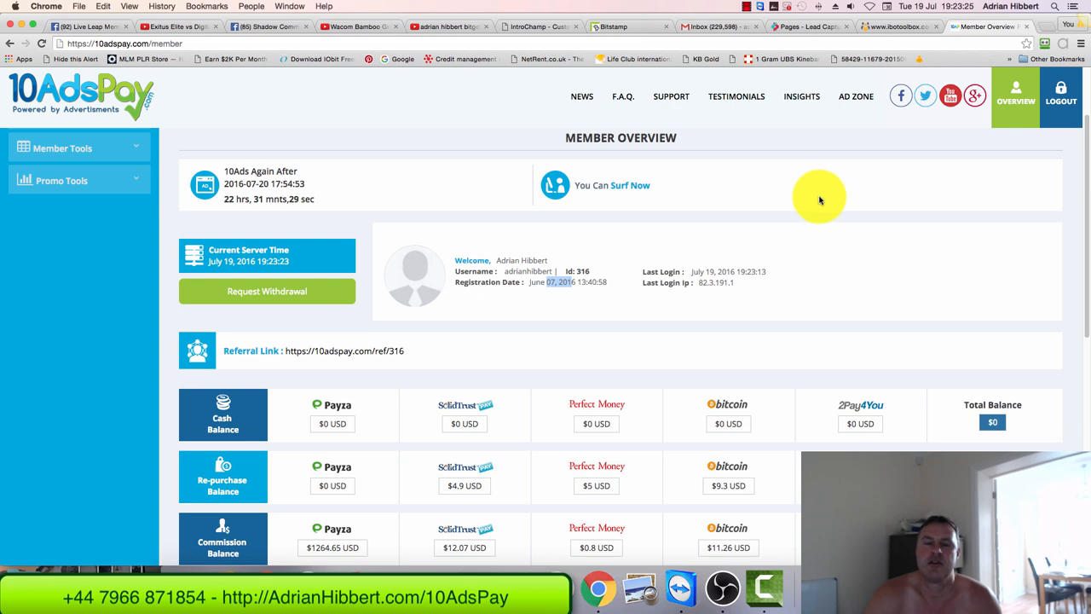
scroll(down, 3)
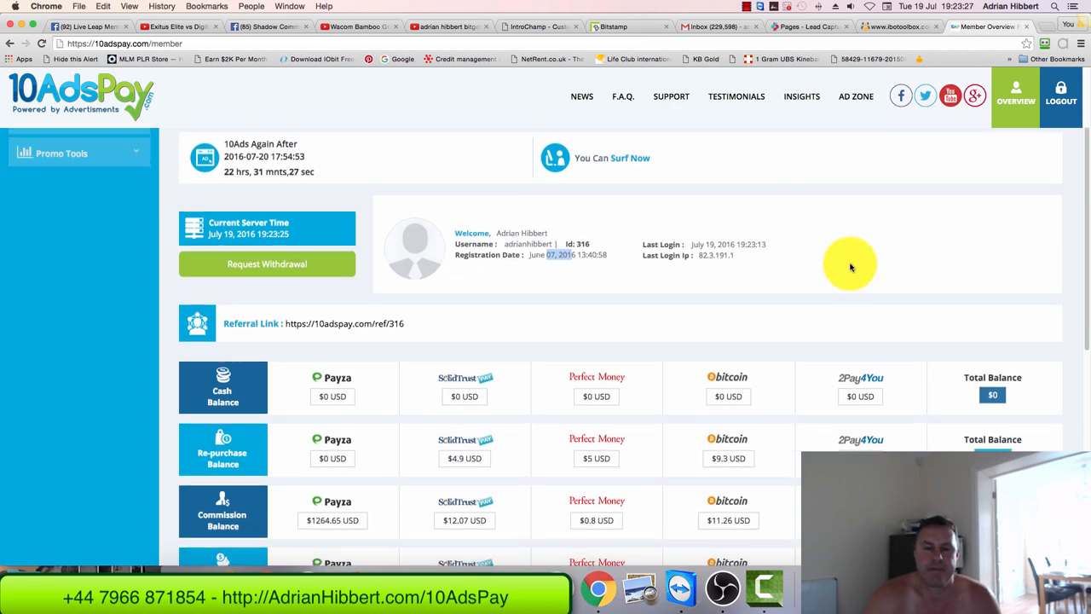
scroll(down, 3)
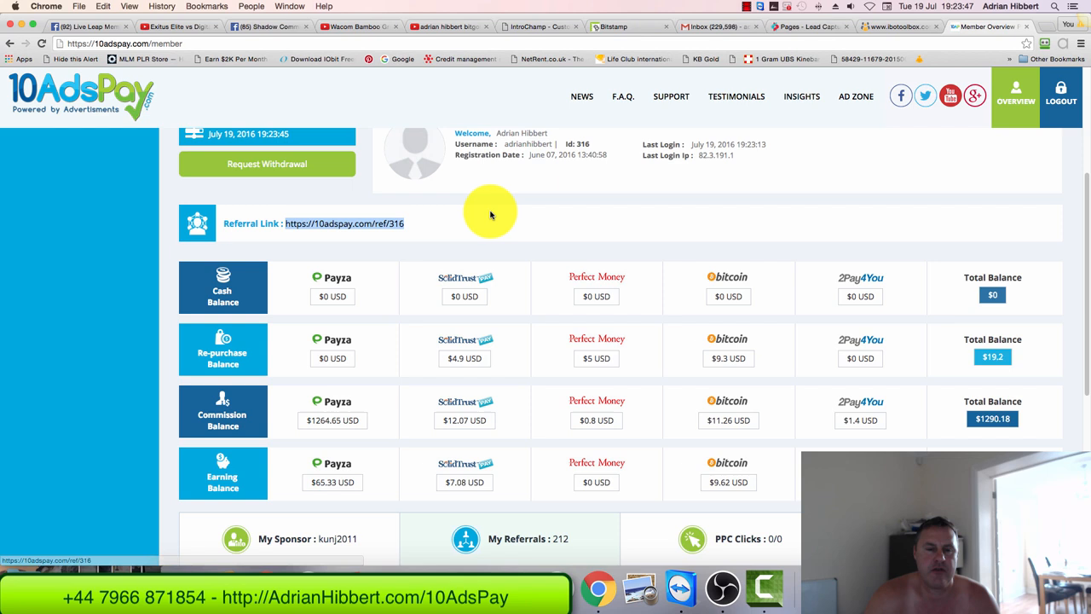
scroll(down, 3)
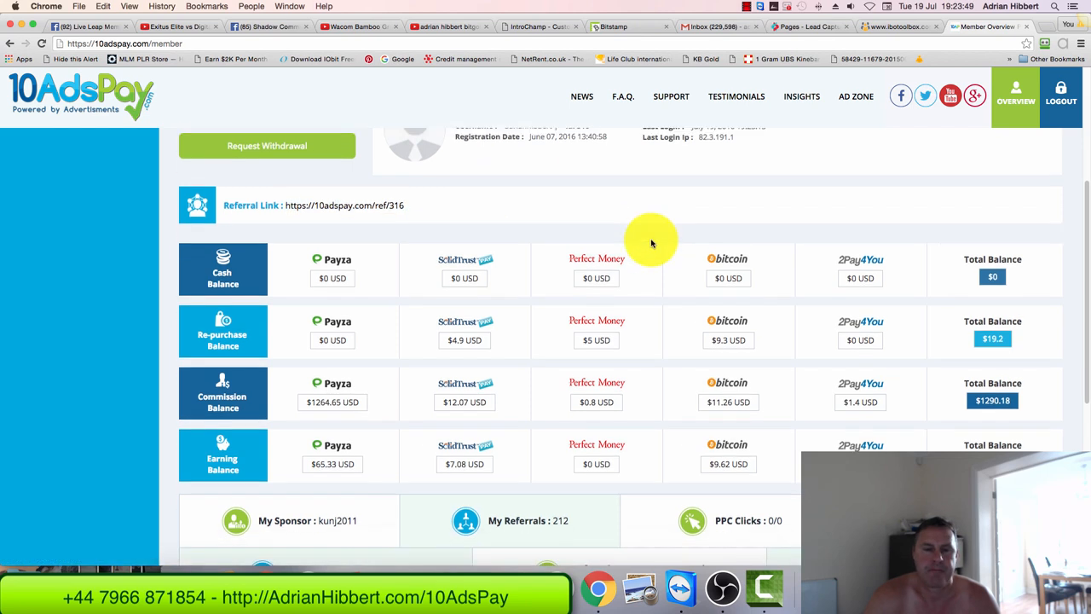
mouse_move(450, 266)
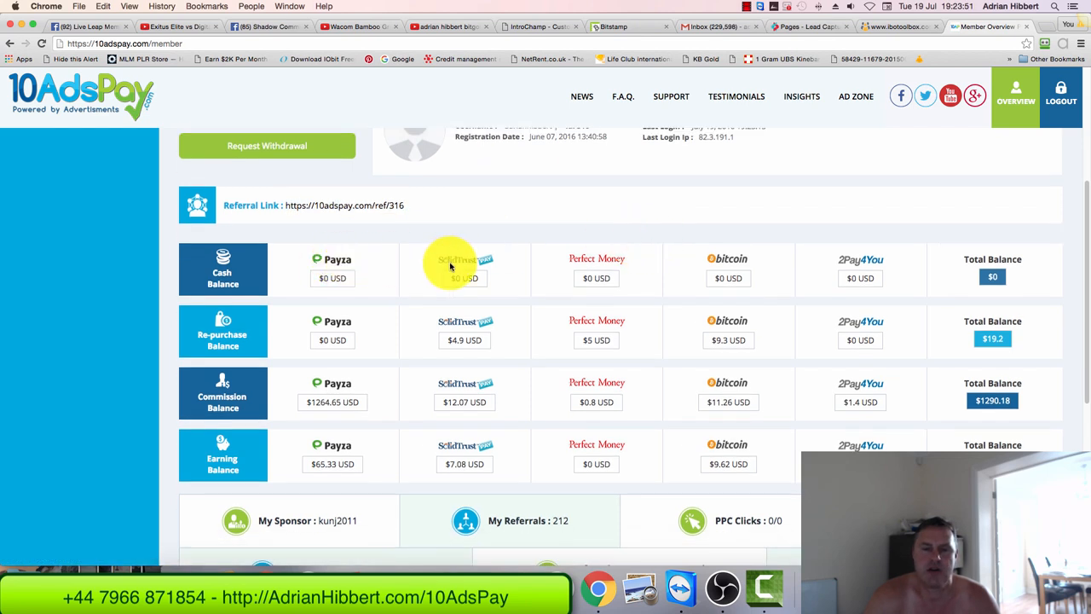
mouse_move(664, 272)
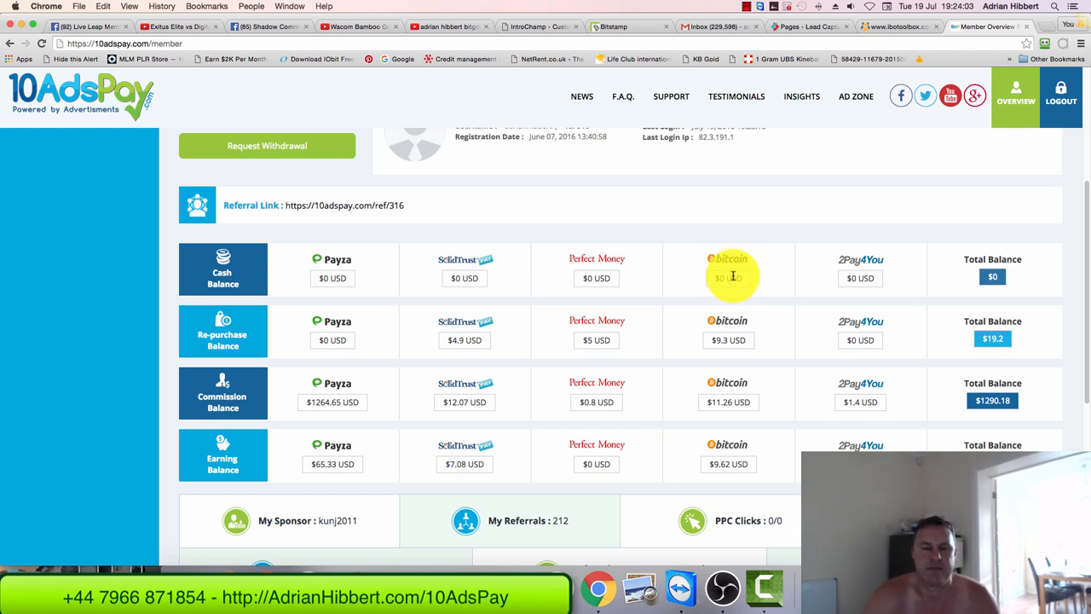
mouse_move(361, 269)
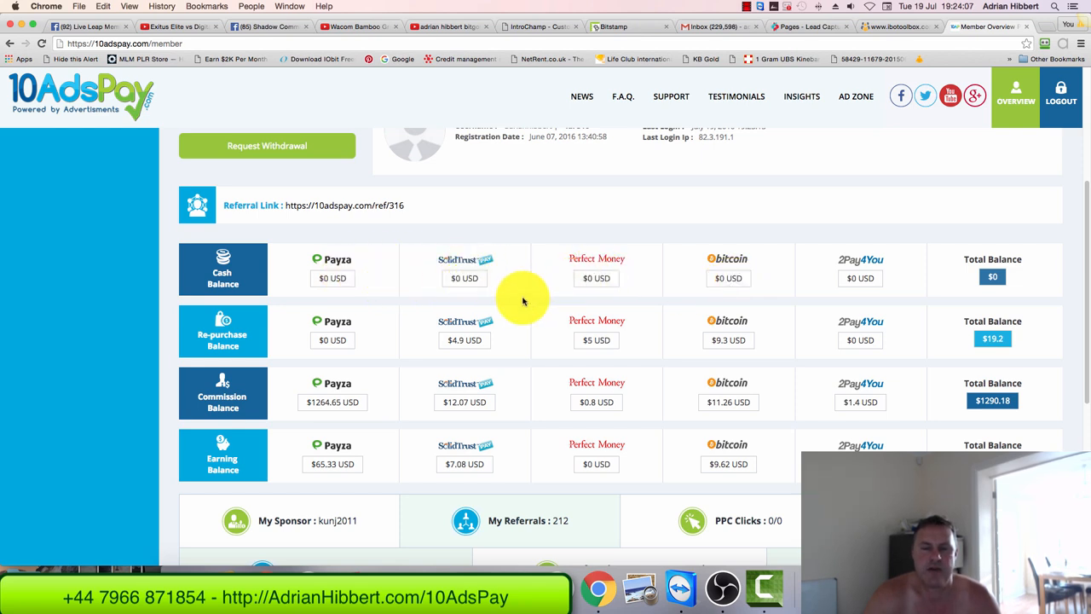
scroll(down, 3)
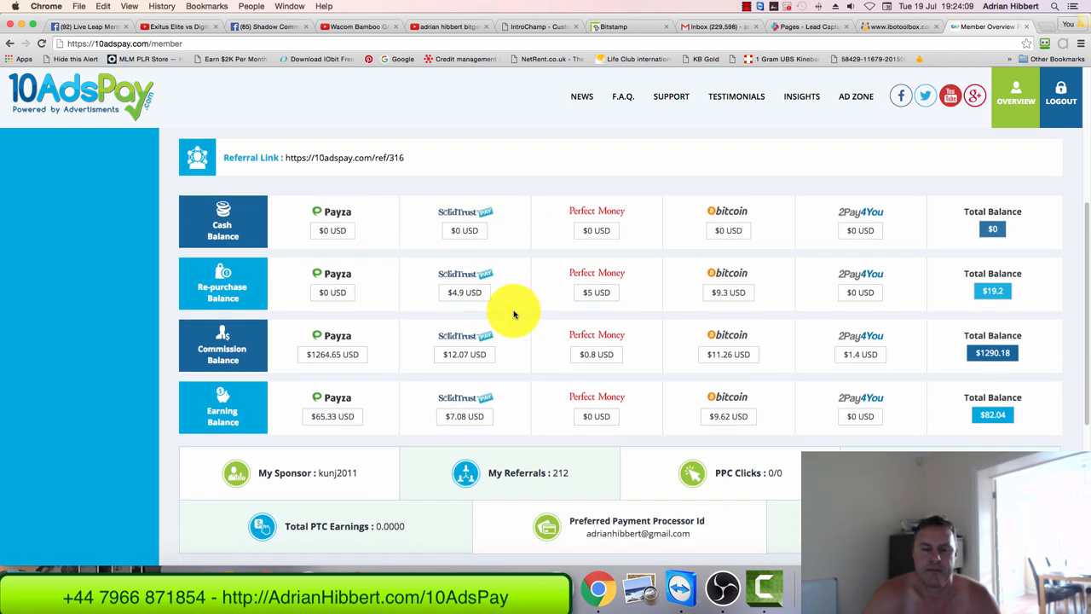
scroll(down, 3)
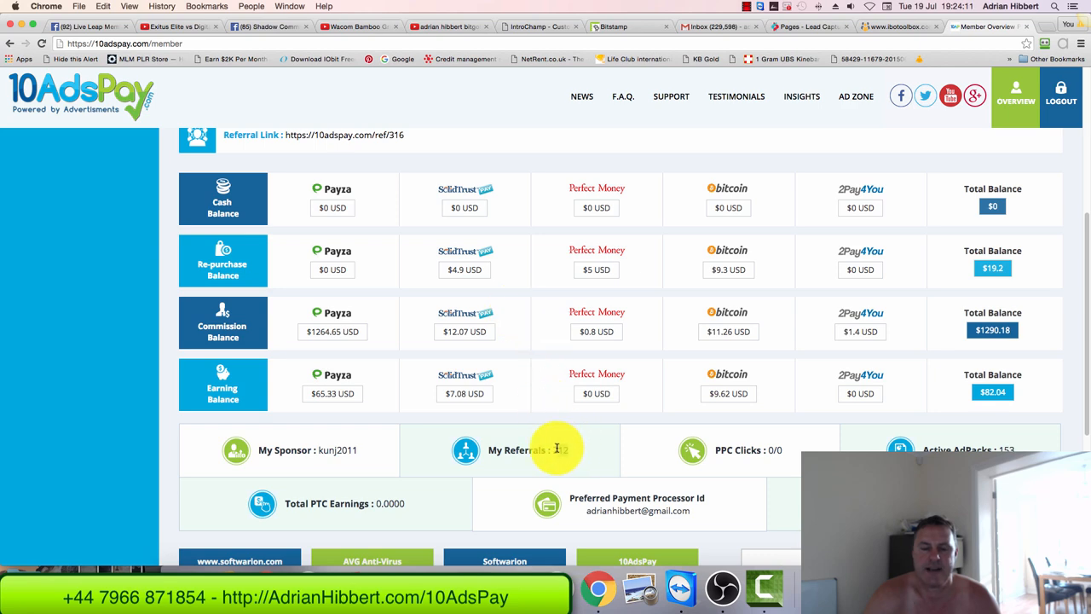
scroll(down, 3)
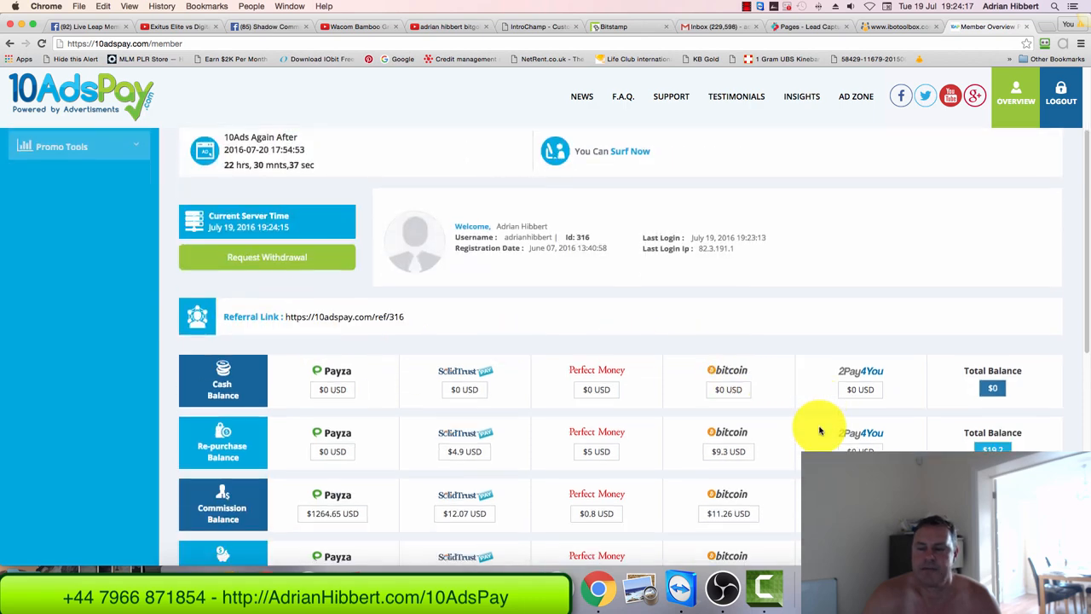
scroll(down, 3)
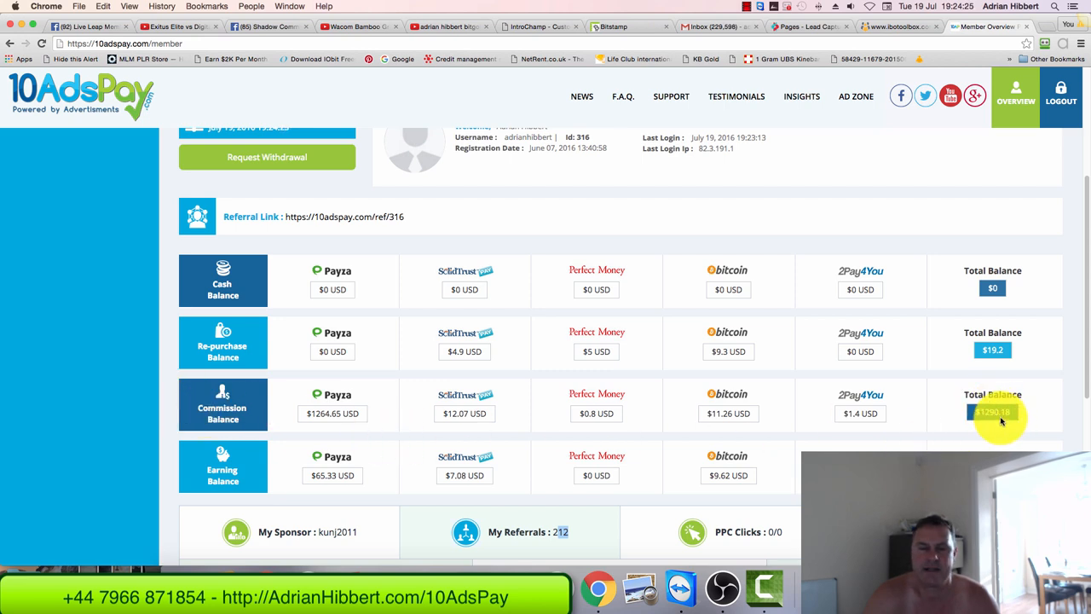
mouse_move(260, 349)
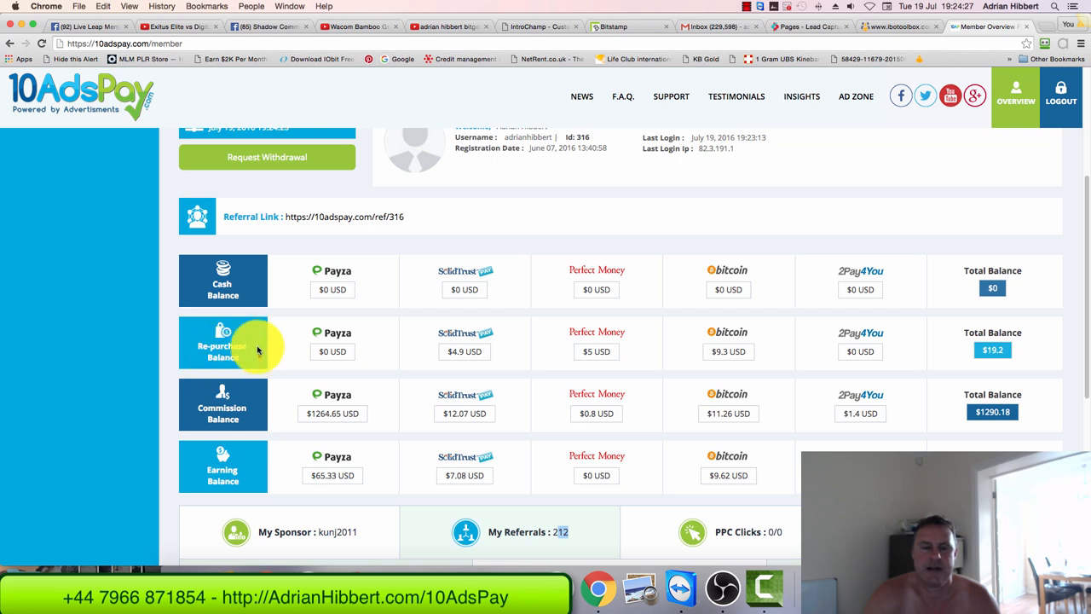
mouse_move(992, 363)
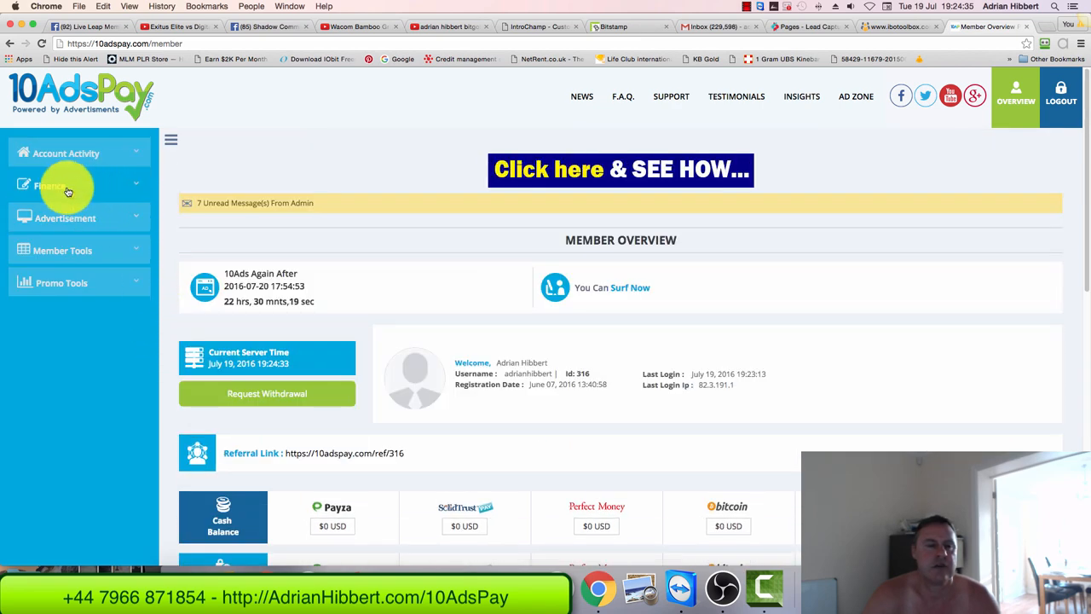
Open Finance > Purchase Position and choose the $50 Corporate/Enterprise Ad Pack Plan.
click(50, 185)
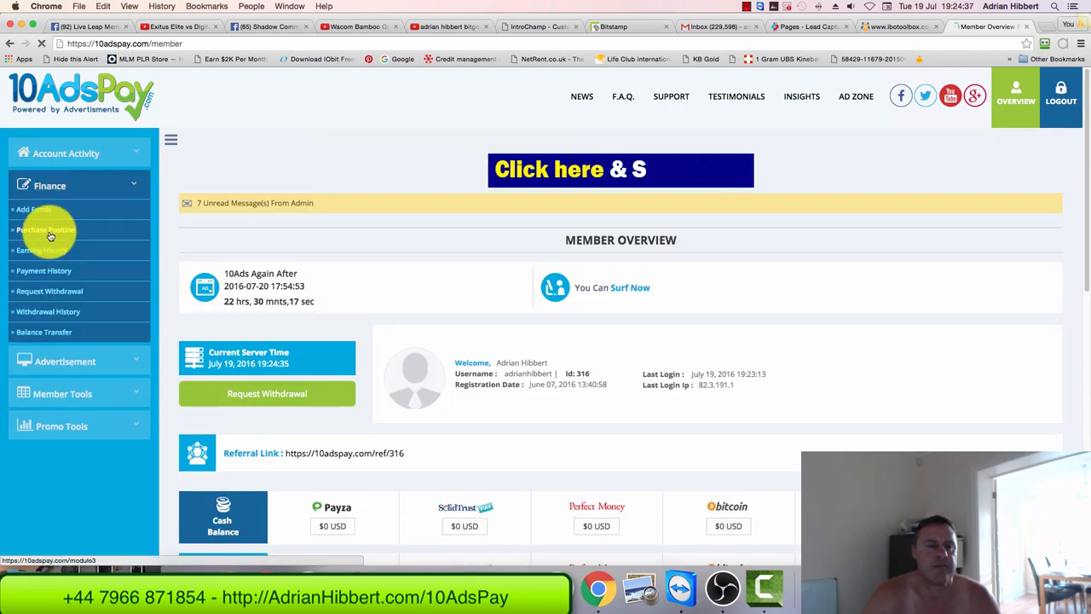
click(41, 230)
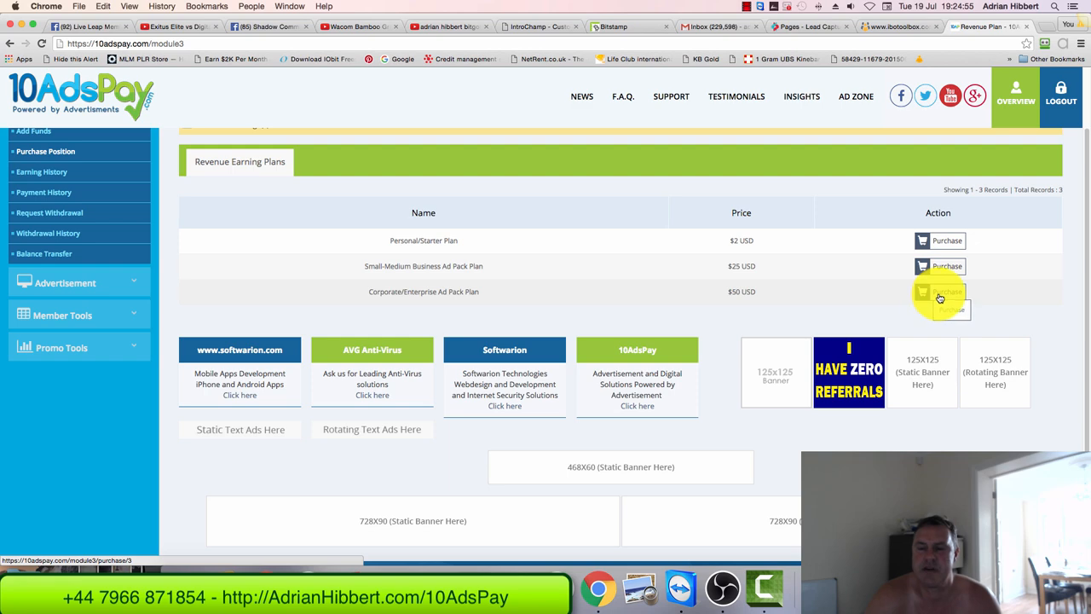
click(941, 296)
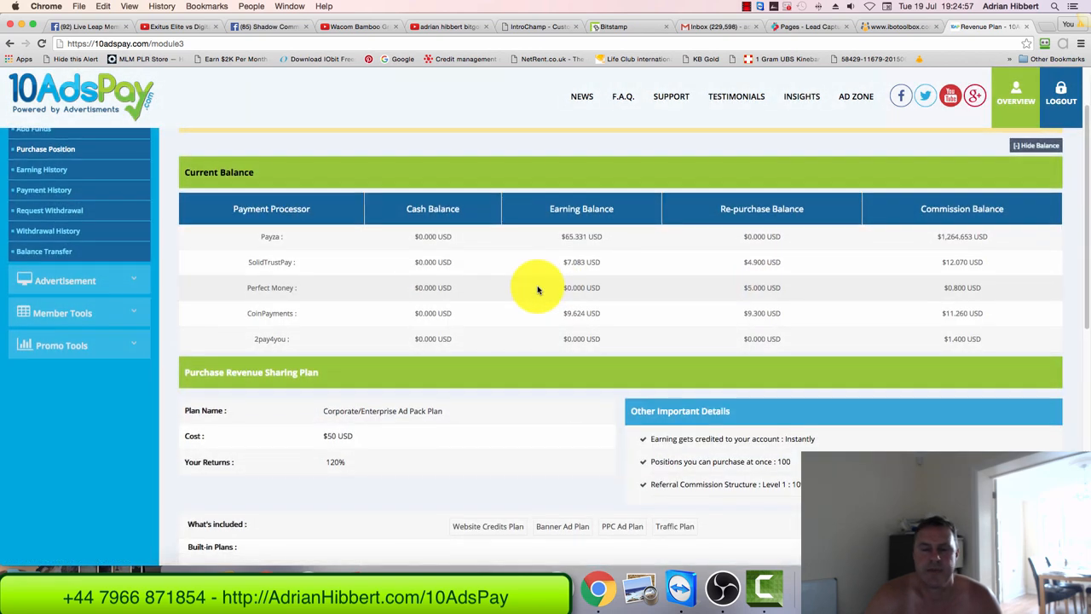
scroll(down, 3)
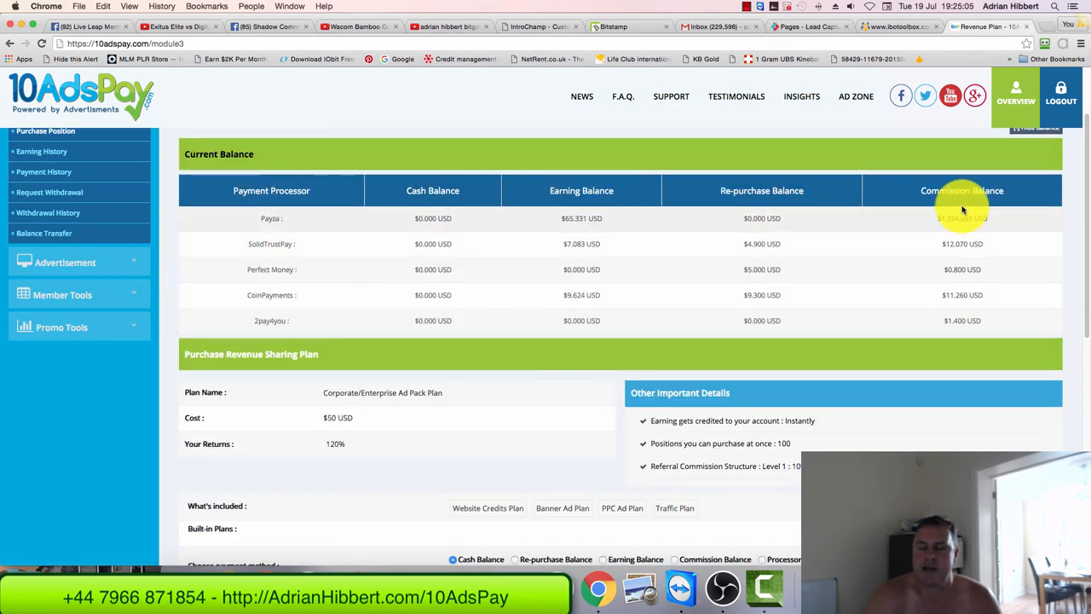
mouse_move(960, 221)
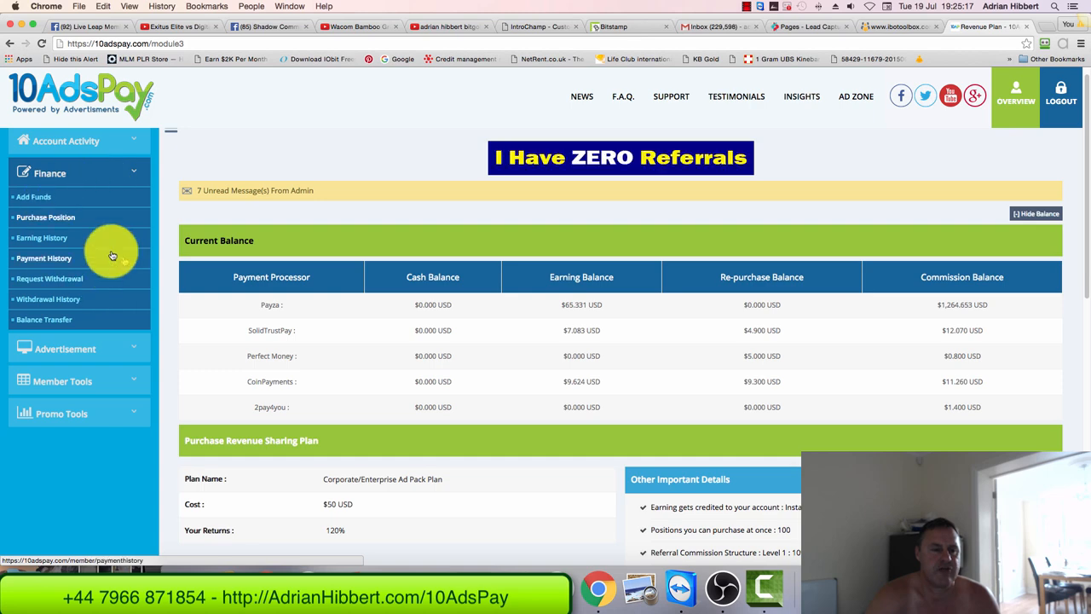
Open Finance > Earning History and scroll through the 47 revenue-earning positions.
click(49, 216)
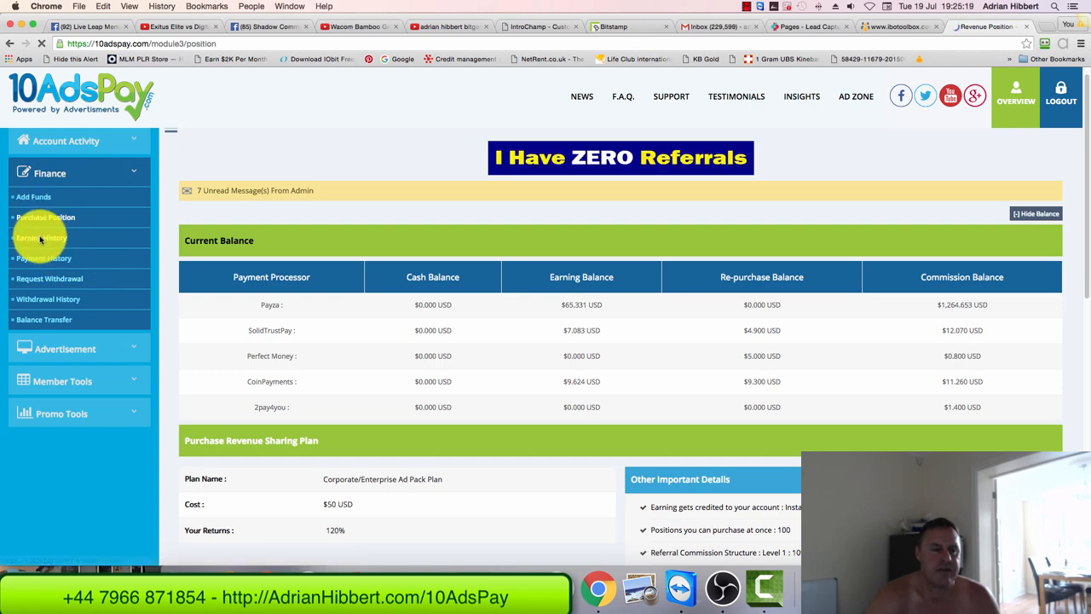
click(36, 248)
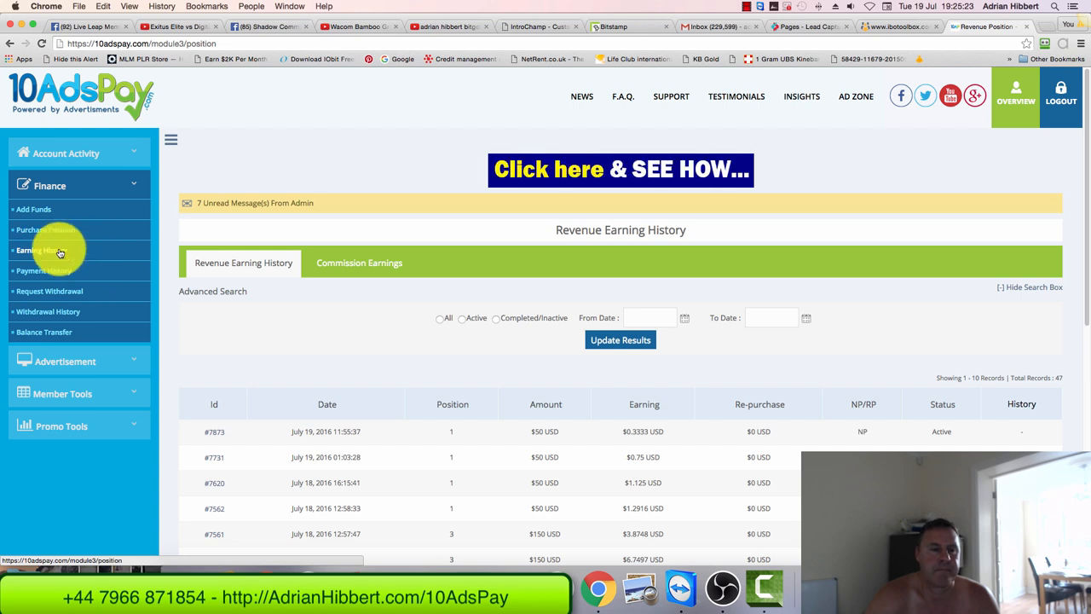
scroll(down, 3)
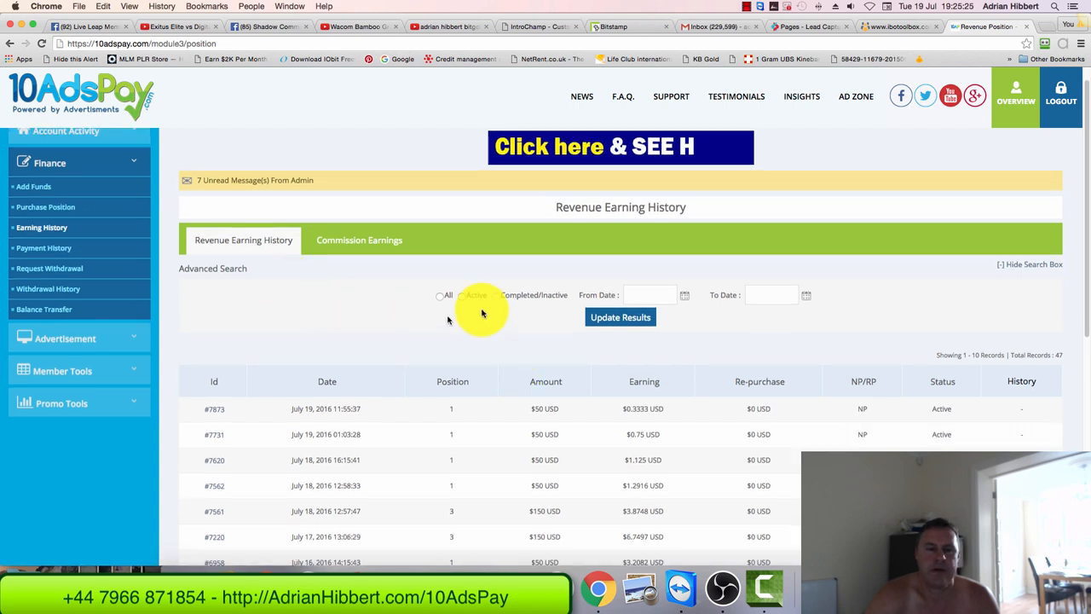
scroll(down, 3)
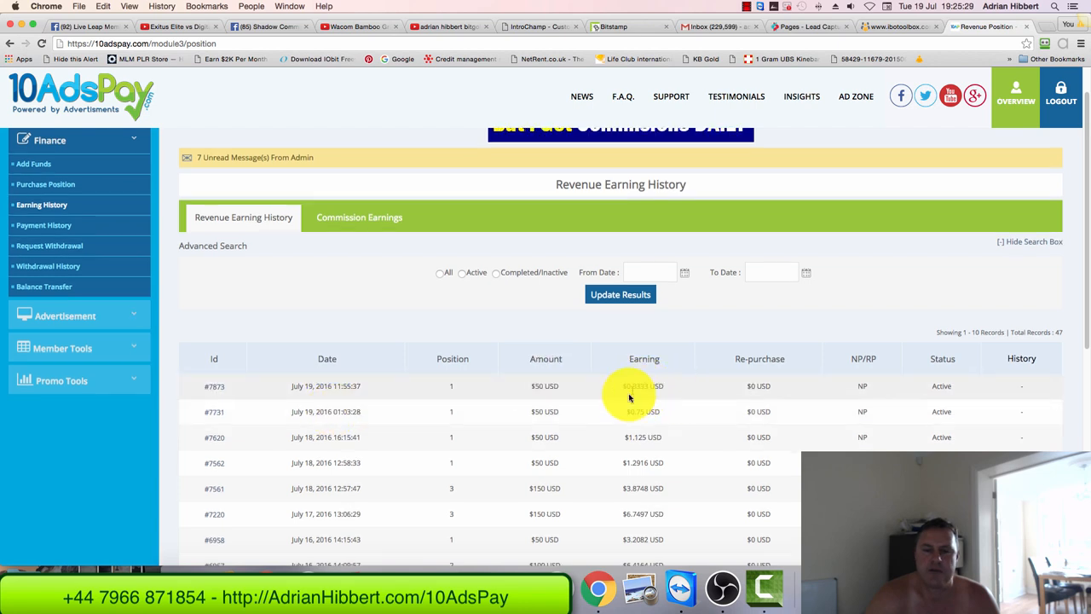
scroll(down, 3)
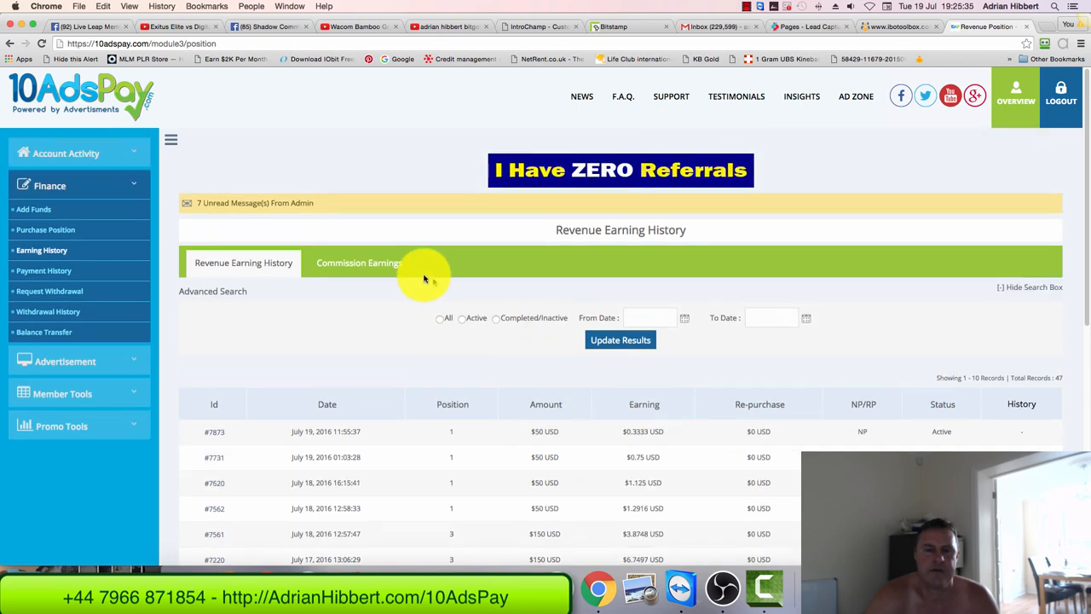
Switch to the Commission Earnings tab and scroll through its 211 records.
click(359, 263)
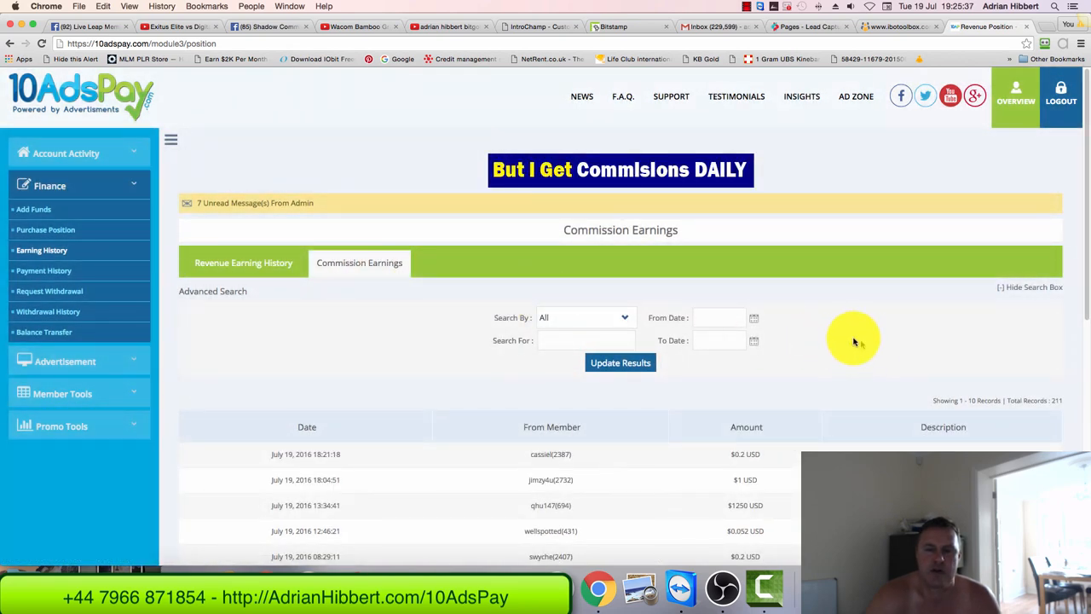
scroll(down, 3)
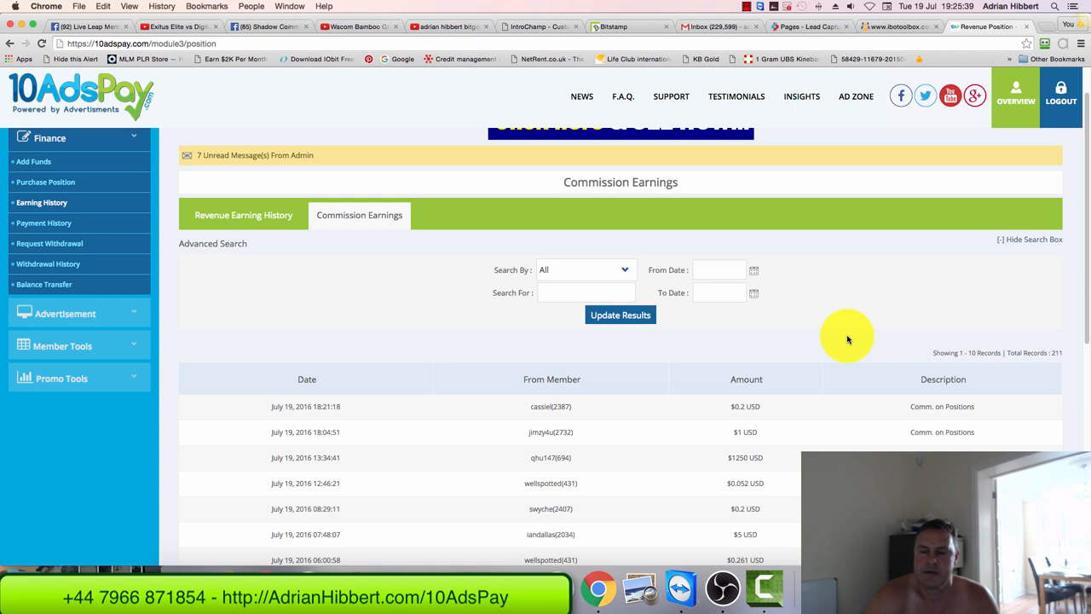
scroll(down, 3)
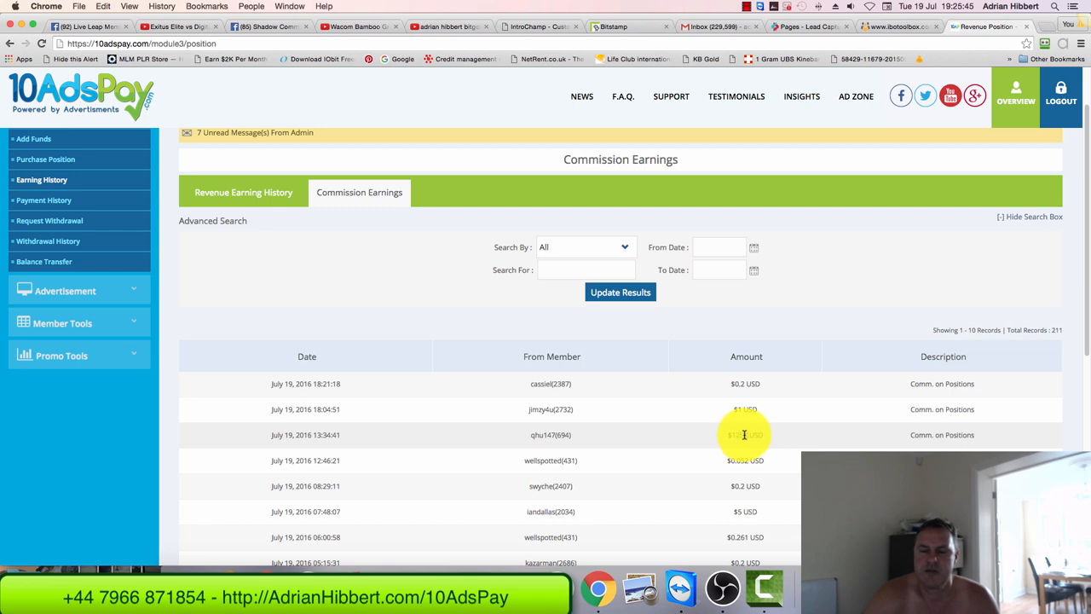
mouse_move(780, 437)
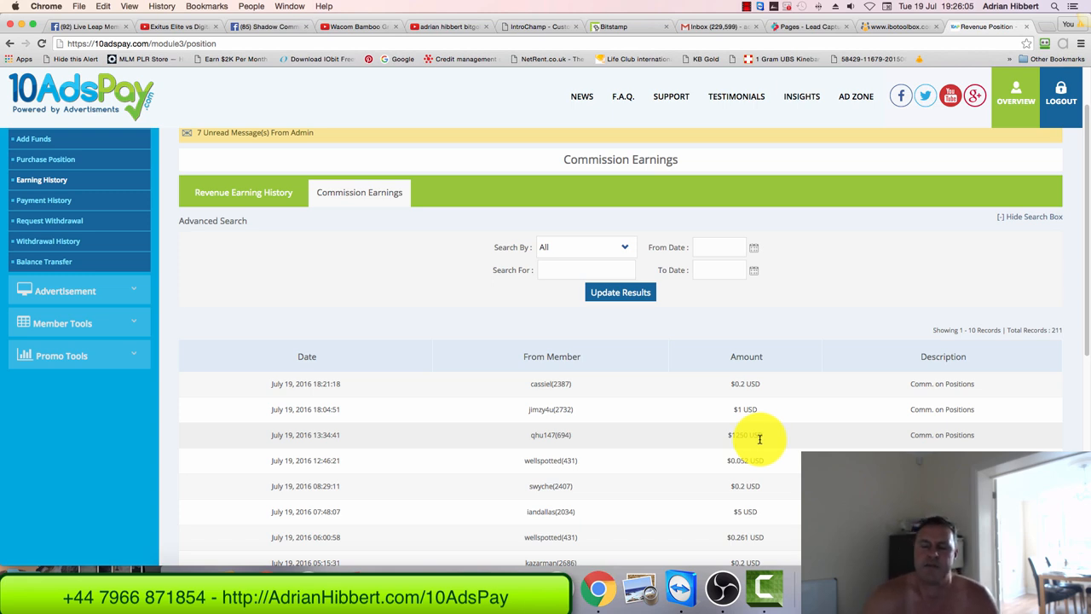
mouse_move(774, 429)
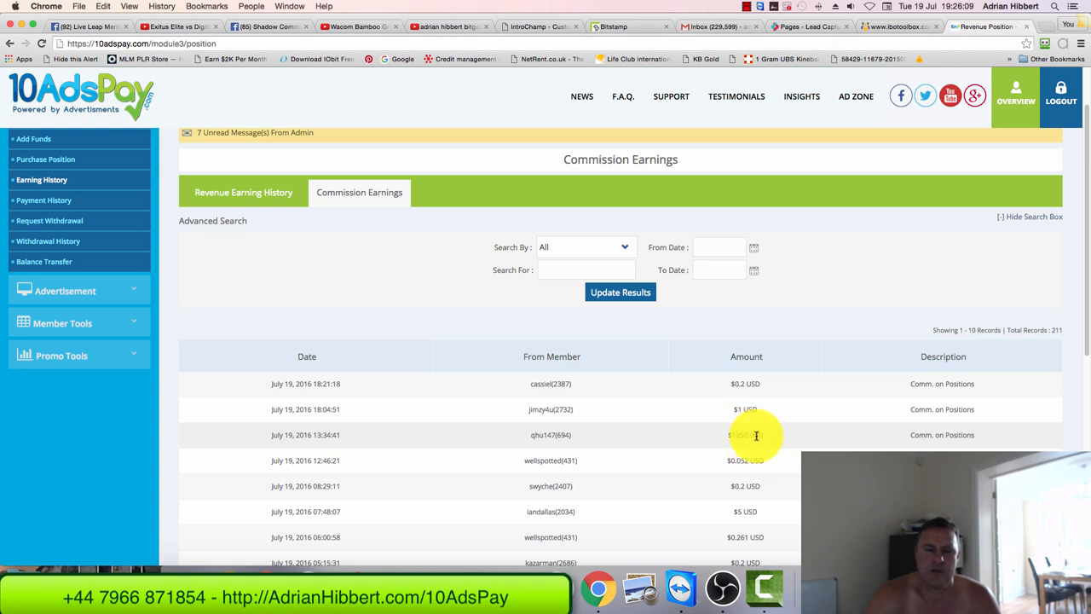
mouse_move(731, 439)
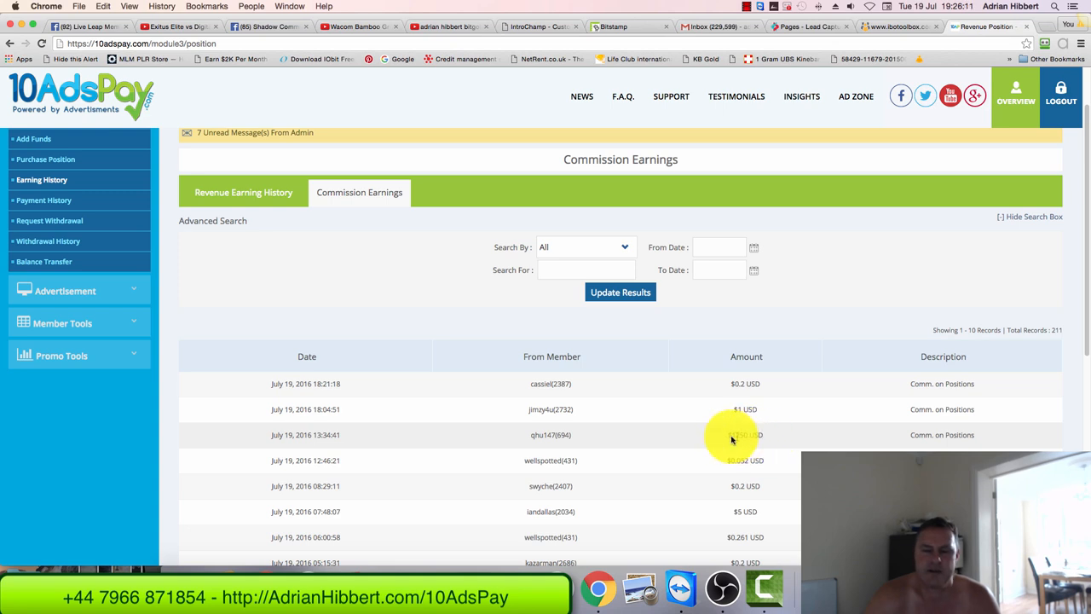
mouse_move(755, 443)
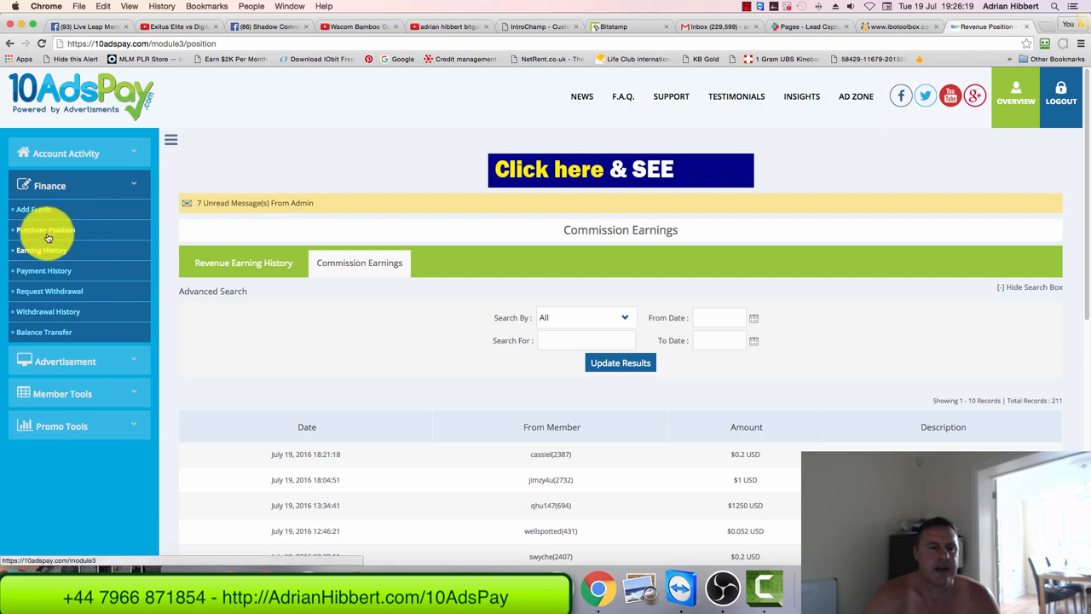
Buy 25 ad pack shares paid from the commission balance.
click(45, 230)
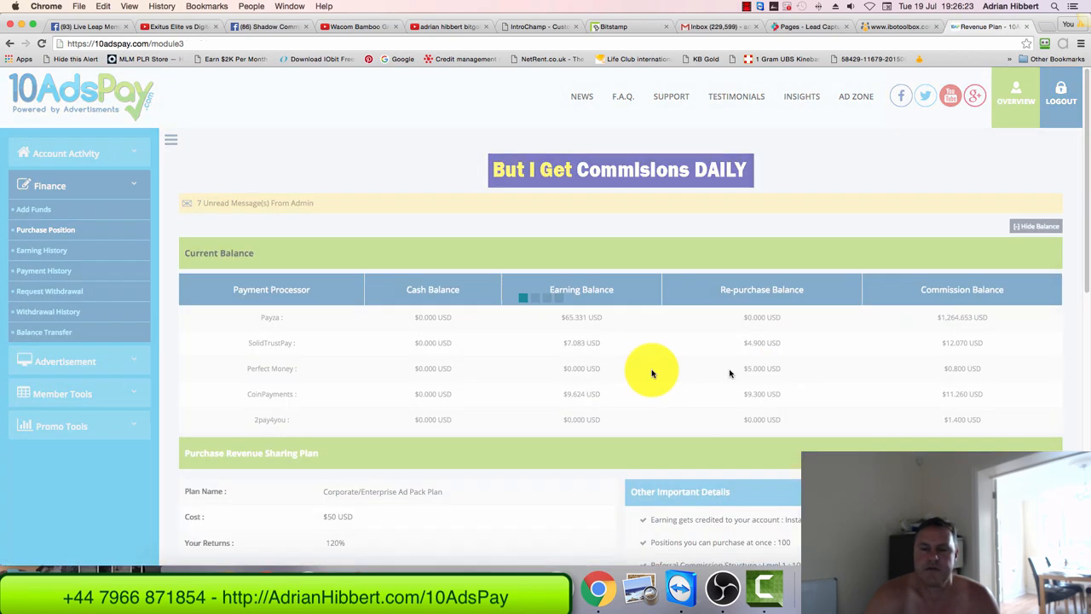
scroll(down, 3)
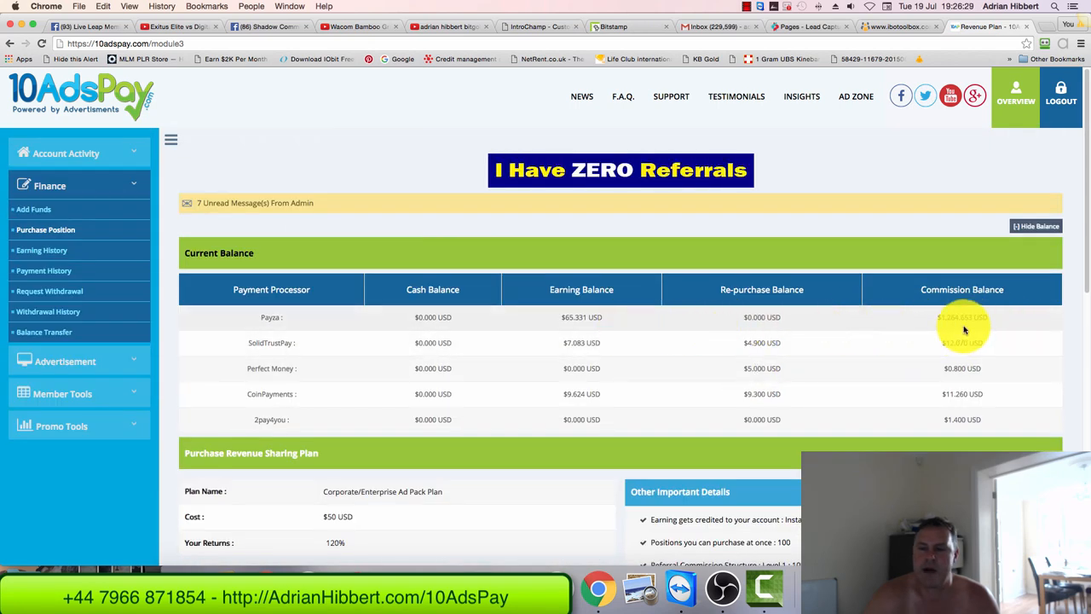
scroll(down, 3)
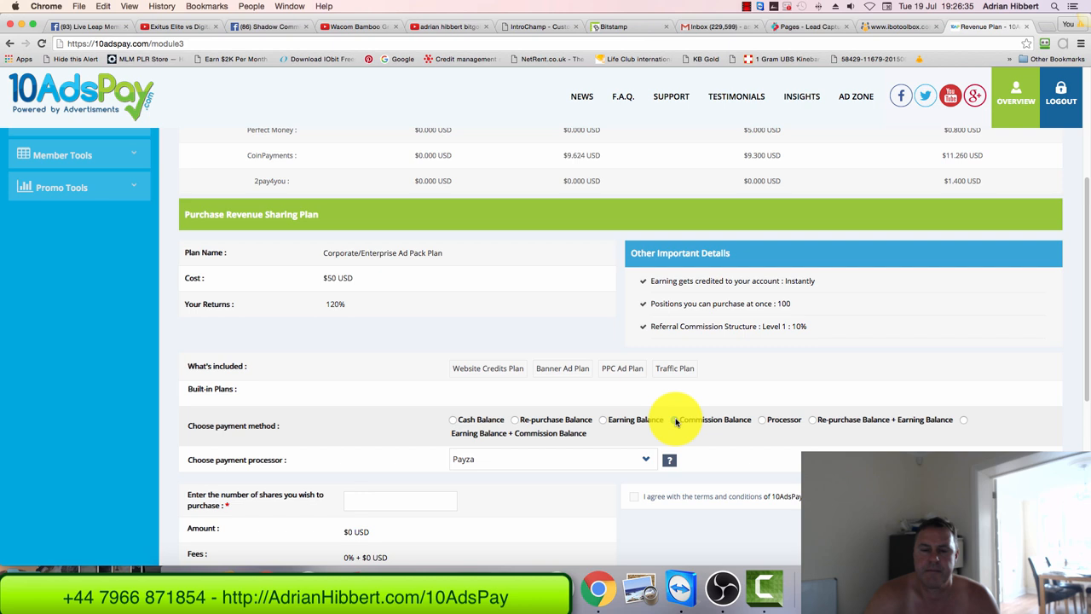
click(676, 419)
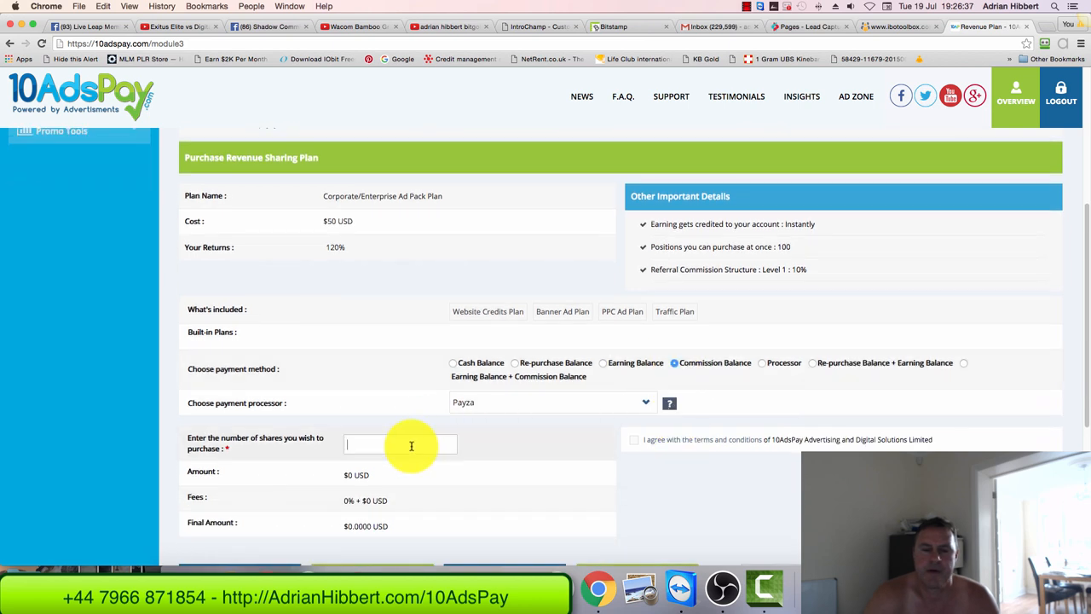
mouse_move(414, 443)
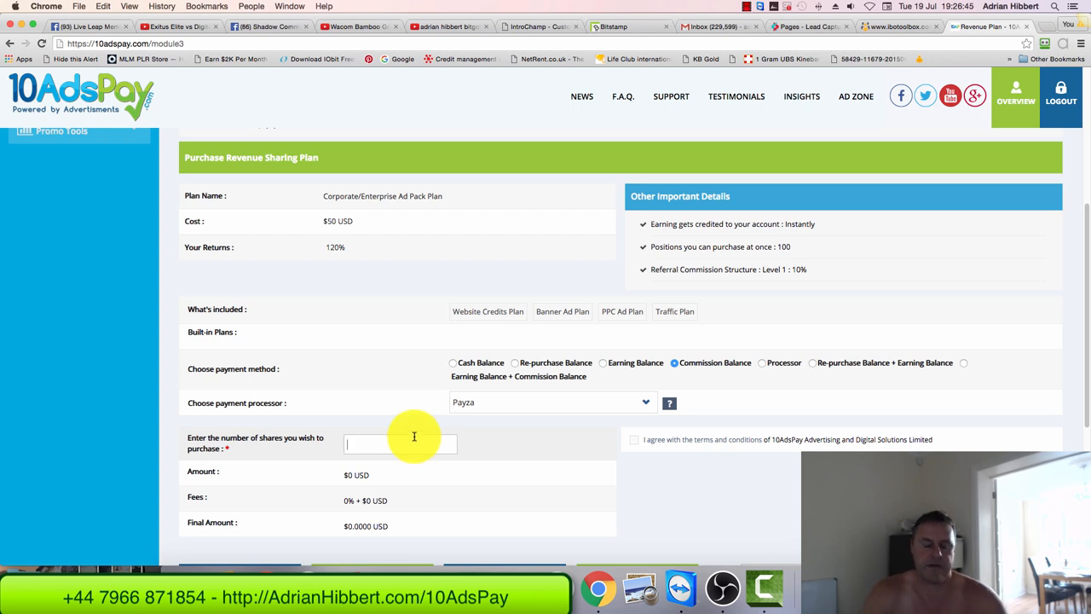
text(25)
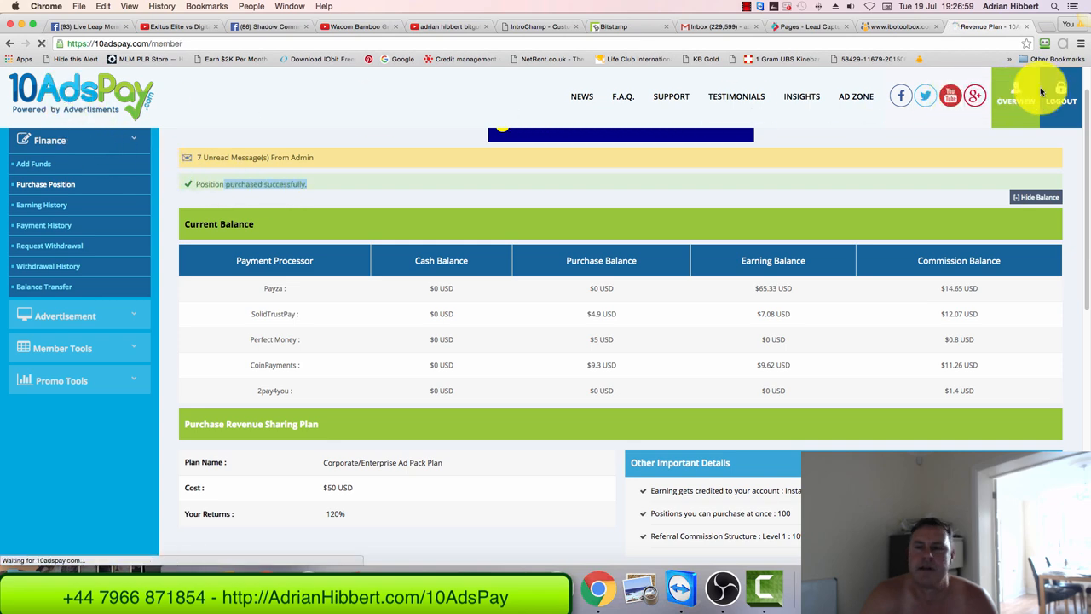
Open Overview and scroll to the $19.2 re-purchase, $40.18 commission, $82.04 earning totals.
click(1021, 95)
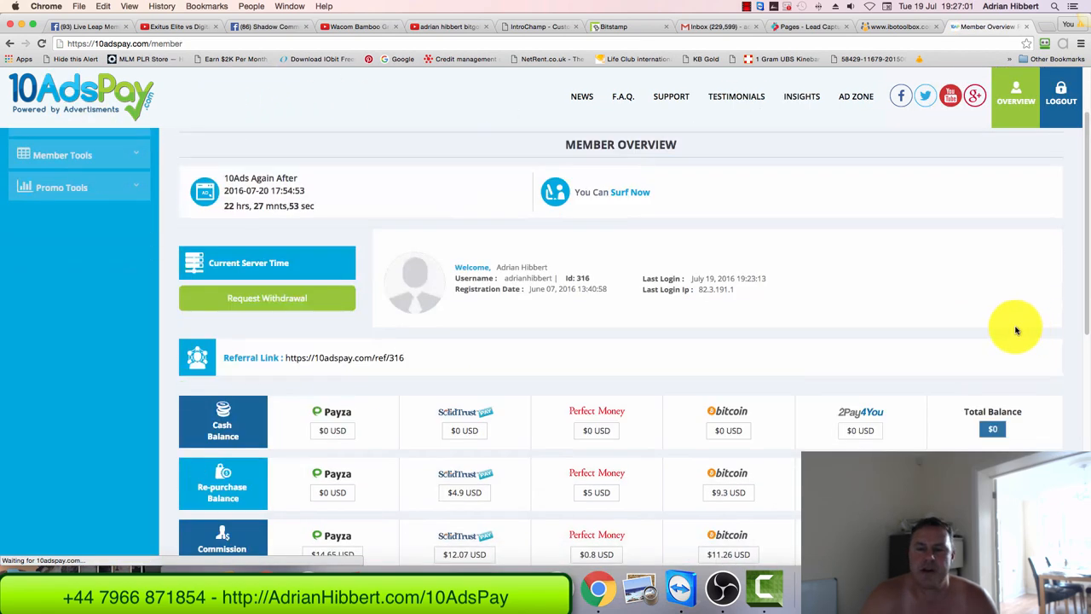
scroll(down, 3)
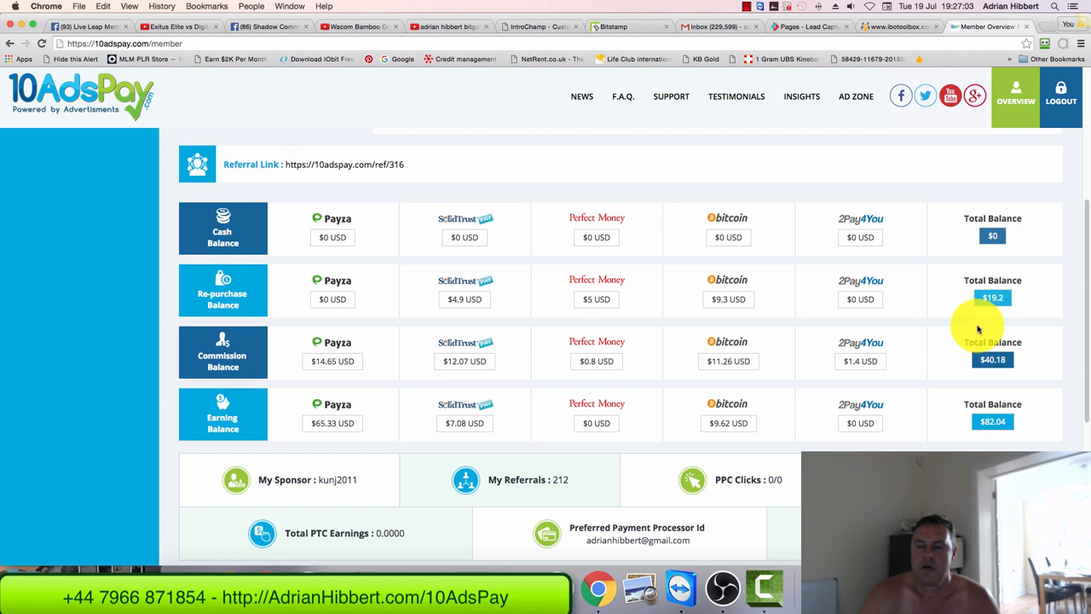
scroll(down, 3)
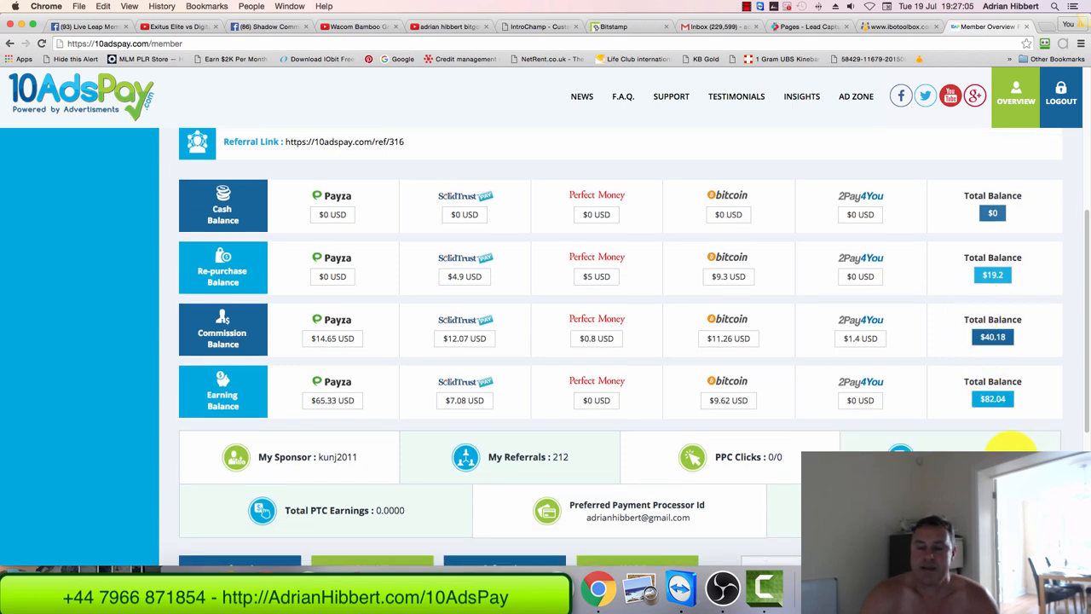
mouse_move(990, 440)
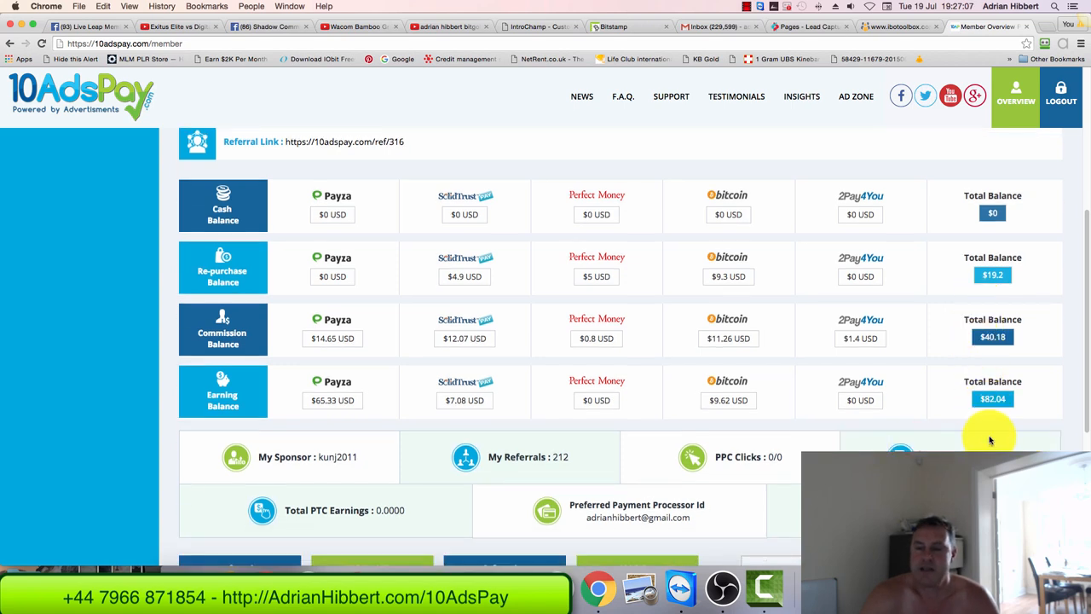
mouse_move(987, 402)
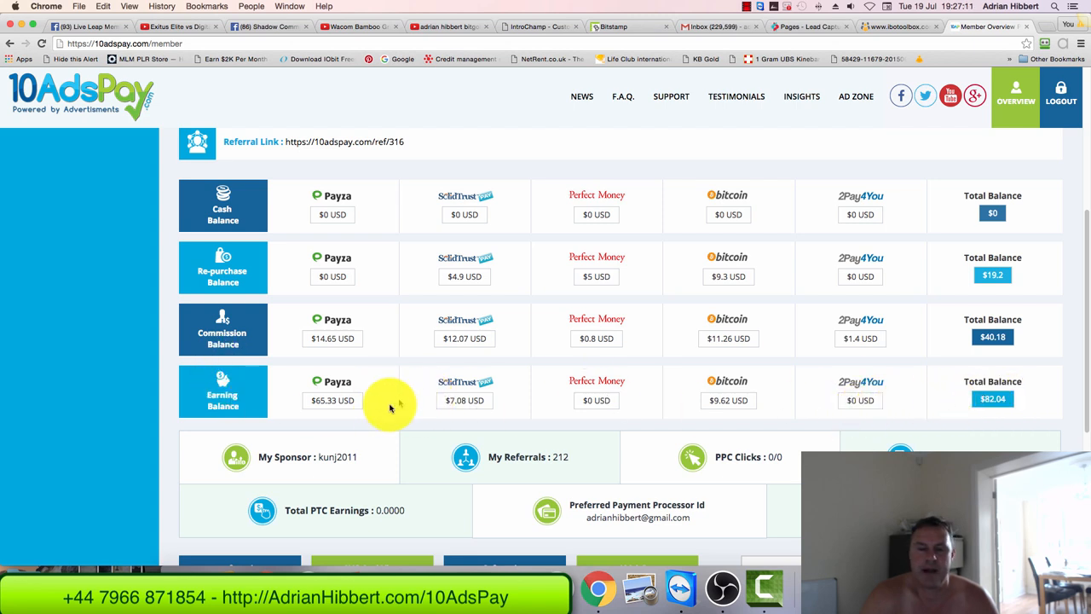
mouse_move(427, 401)
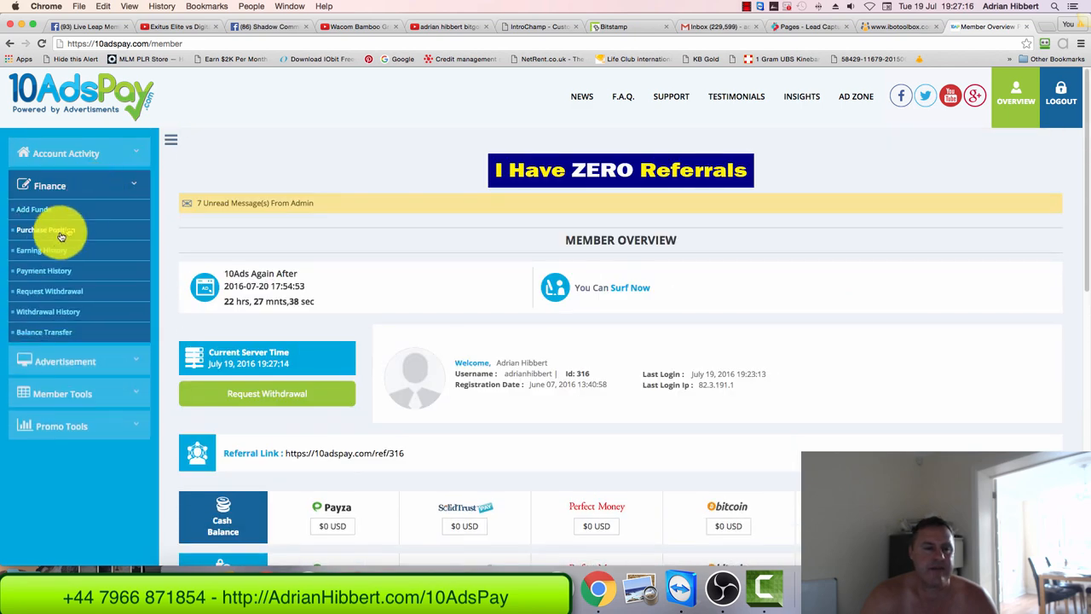
Buy 1 Corporate/Enterprise ad pack share paid from the Payza earning balance.
click(43, 229)
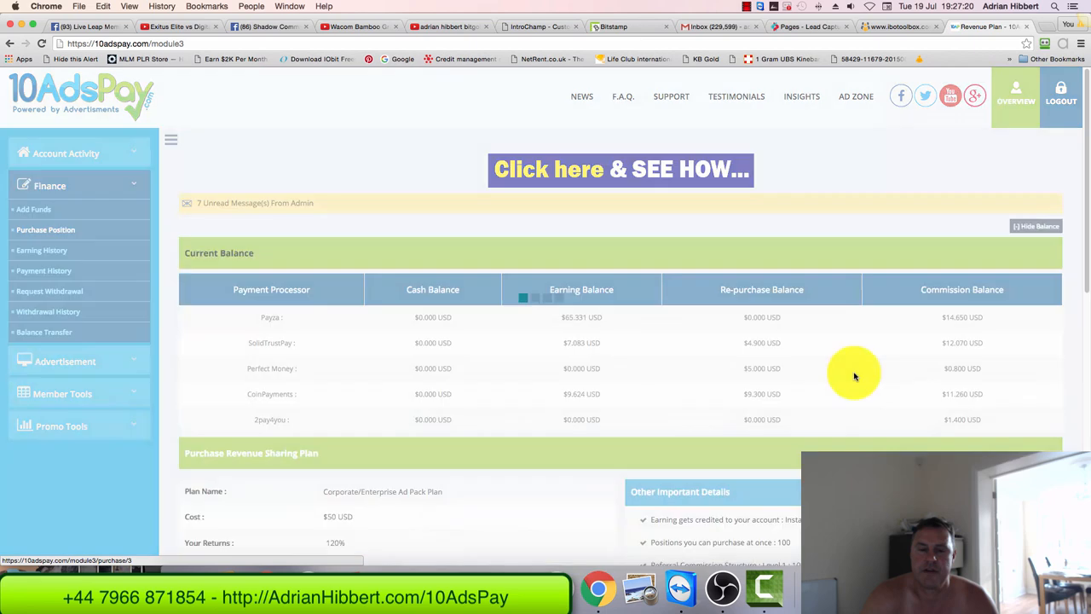
scroll(down, 3)
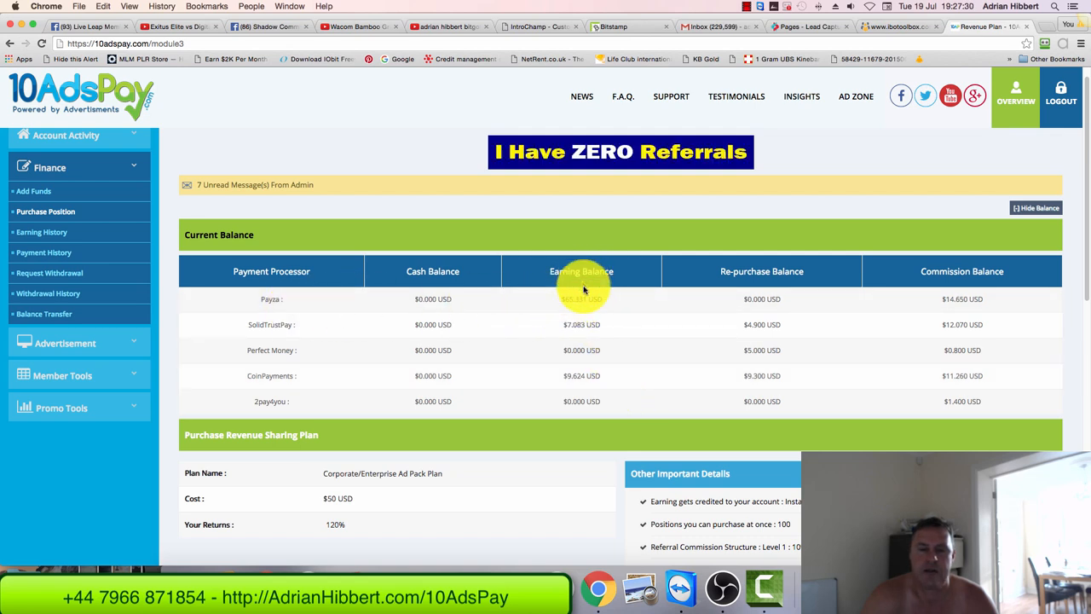
scroll(down, 3)
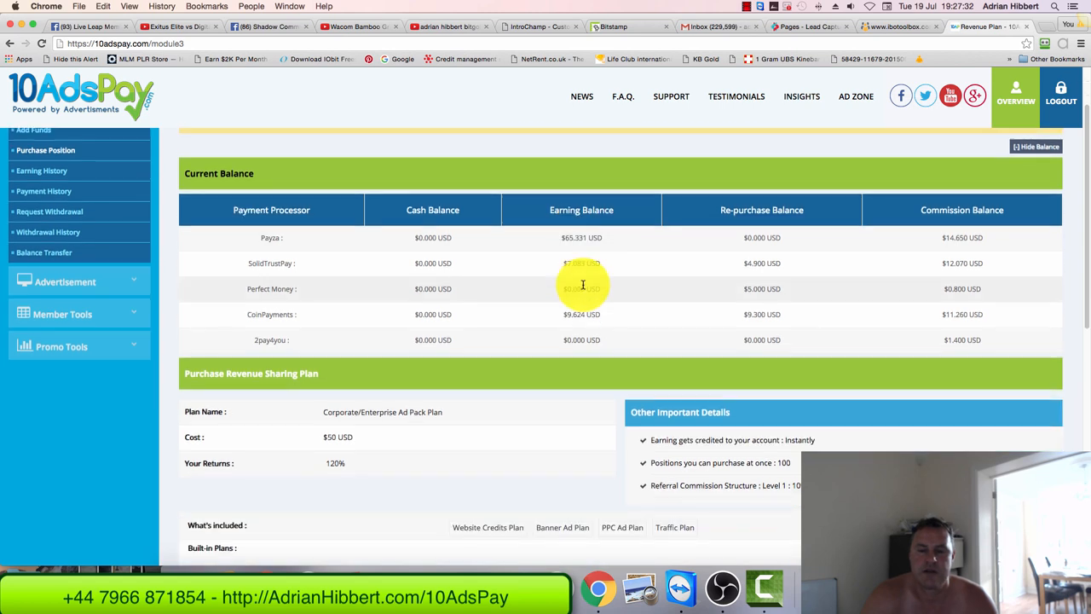
scroll(down, 3)
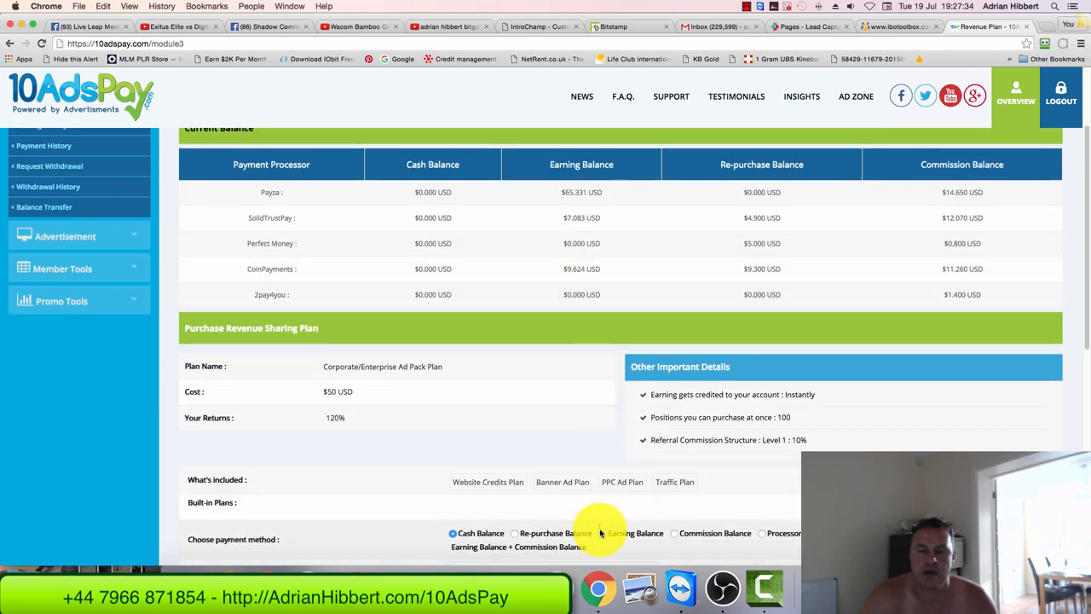
click(606, 533)
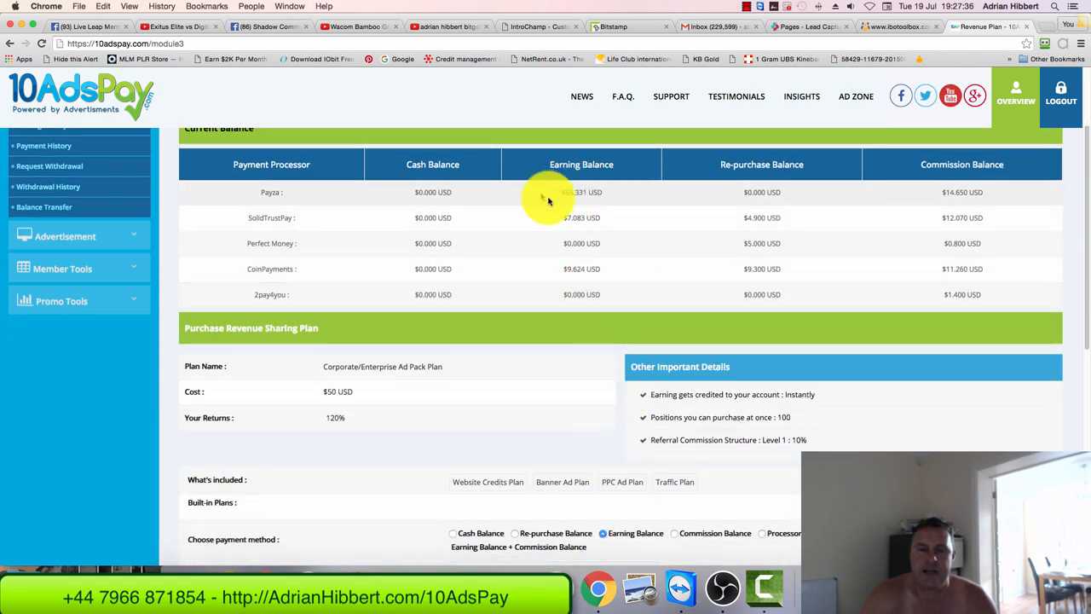
scroll(down, 3)
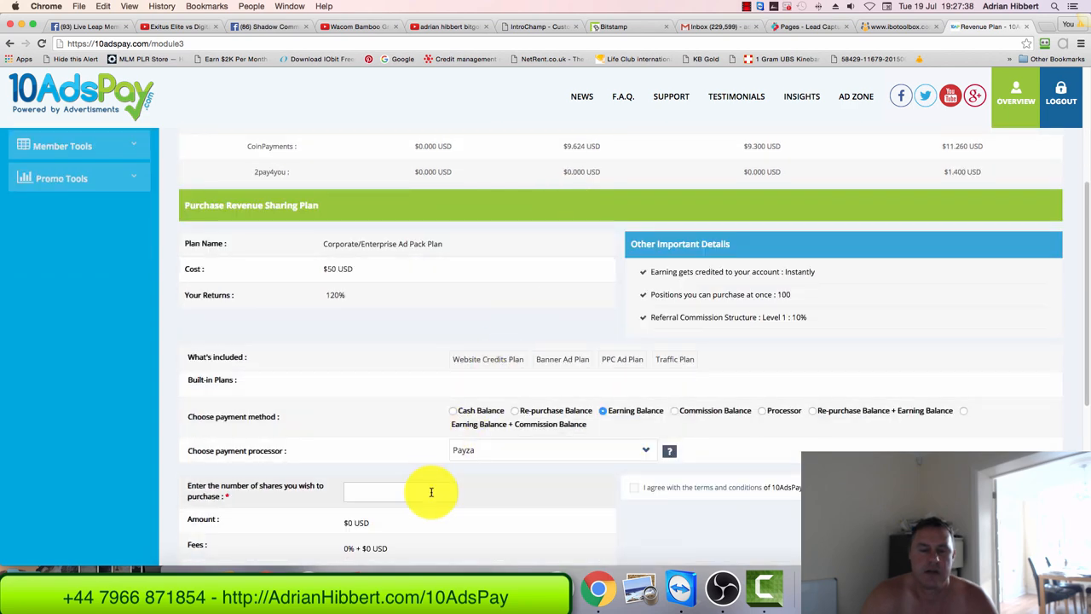
text(1)
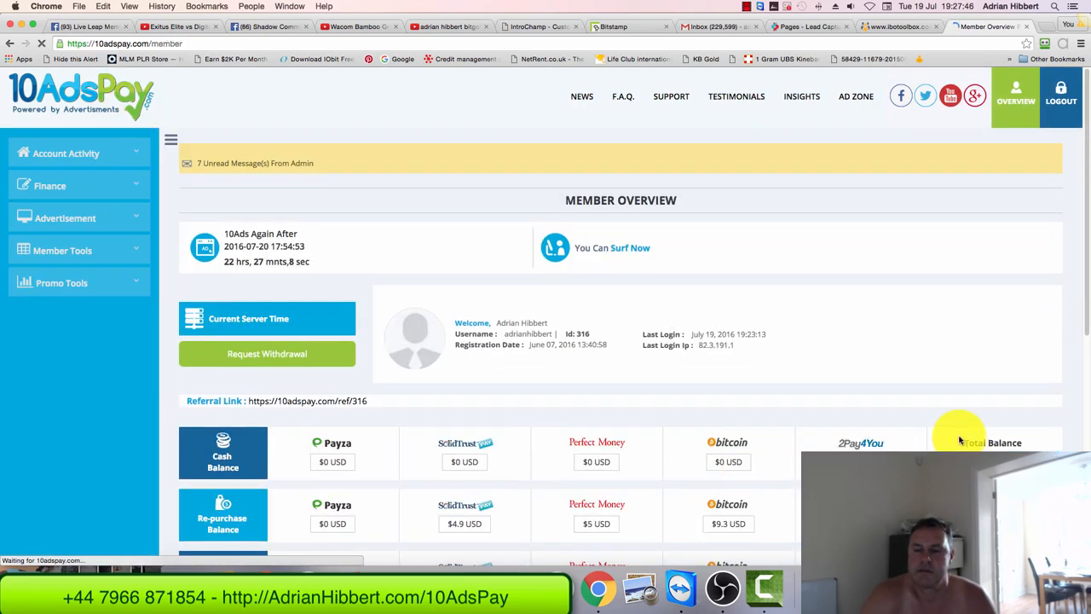
scroll(down, 3)
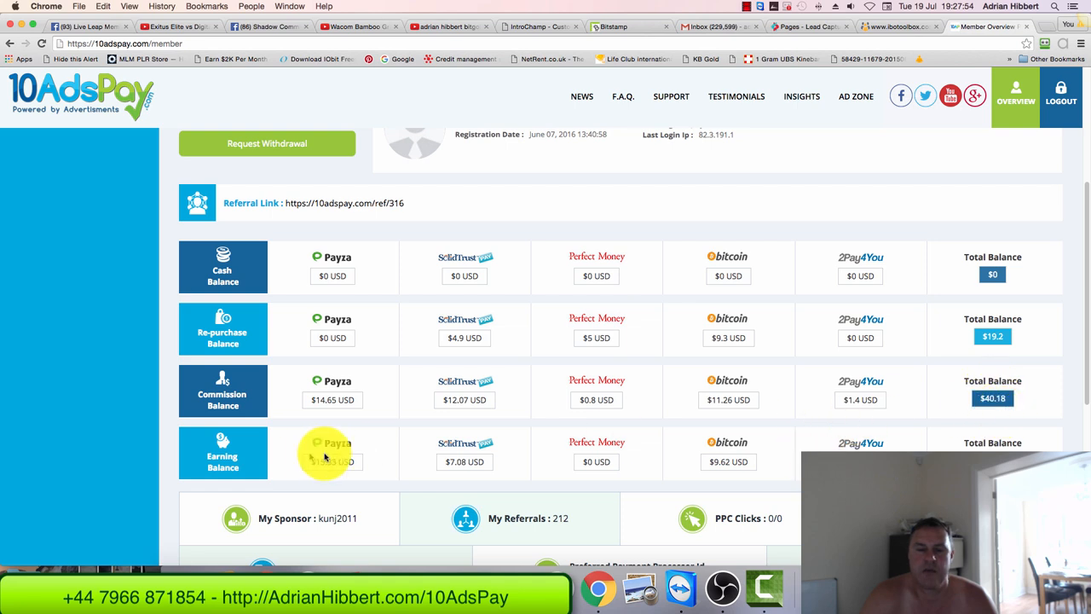
mouse_move(564, 406)
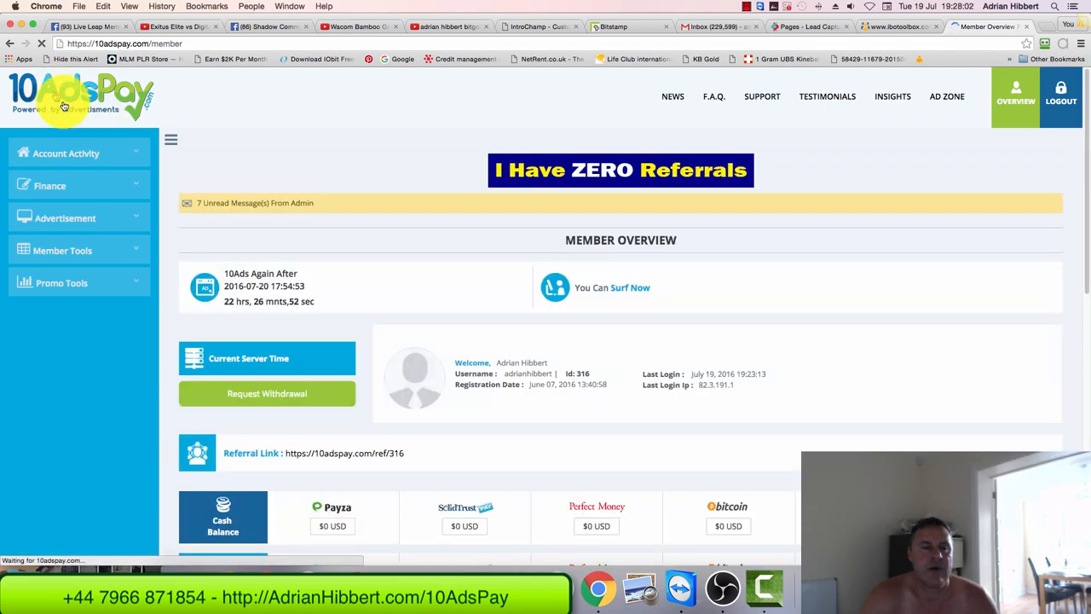
scroll(down, 3)
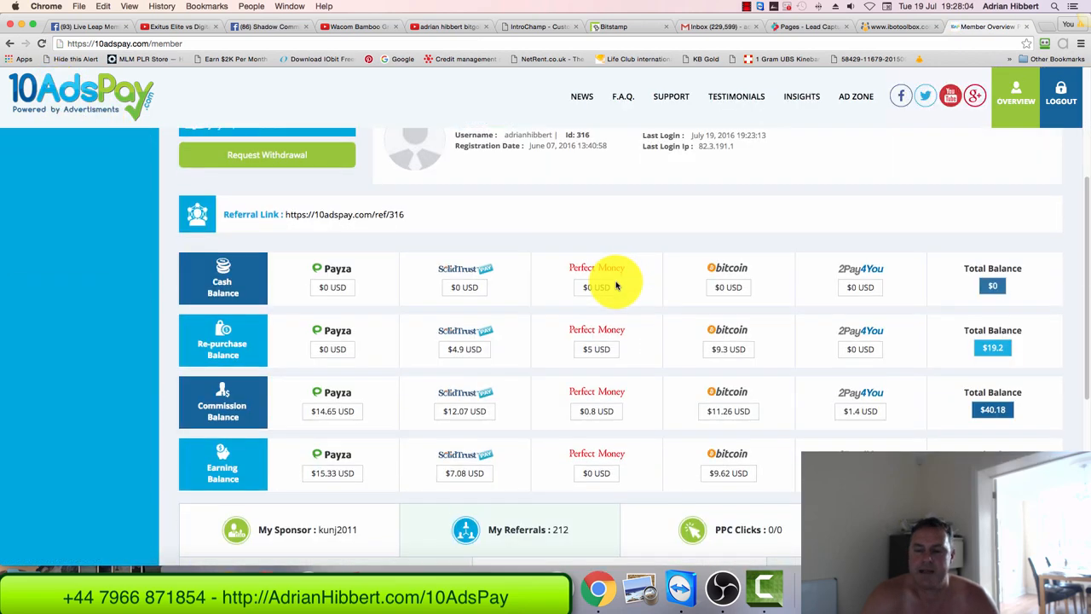
scroll(down, 3)
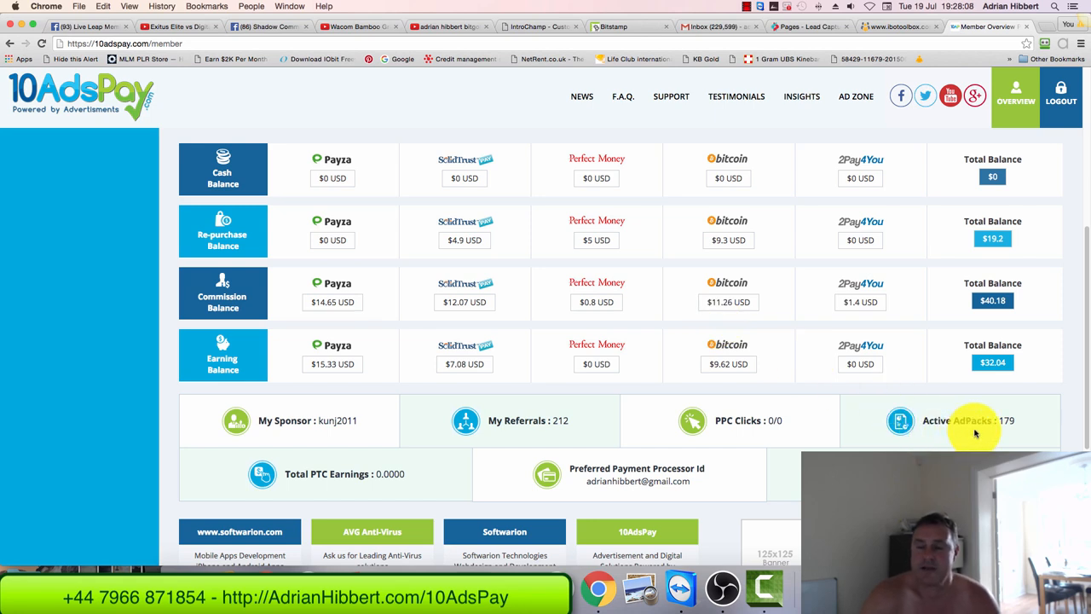
mouse_move(1009, 402)
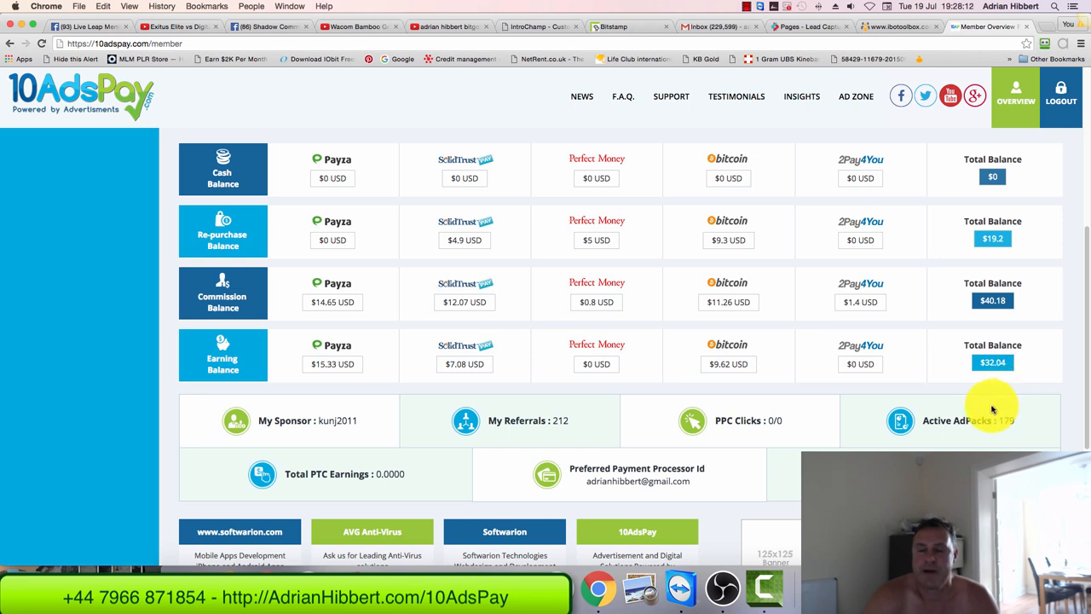
mouse_move(557, 432)
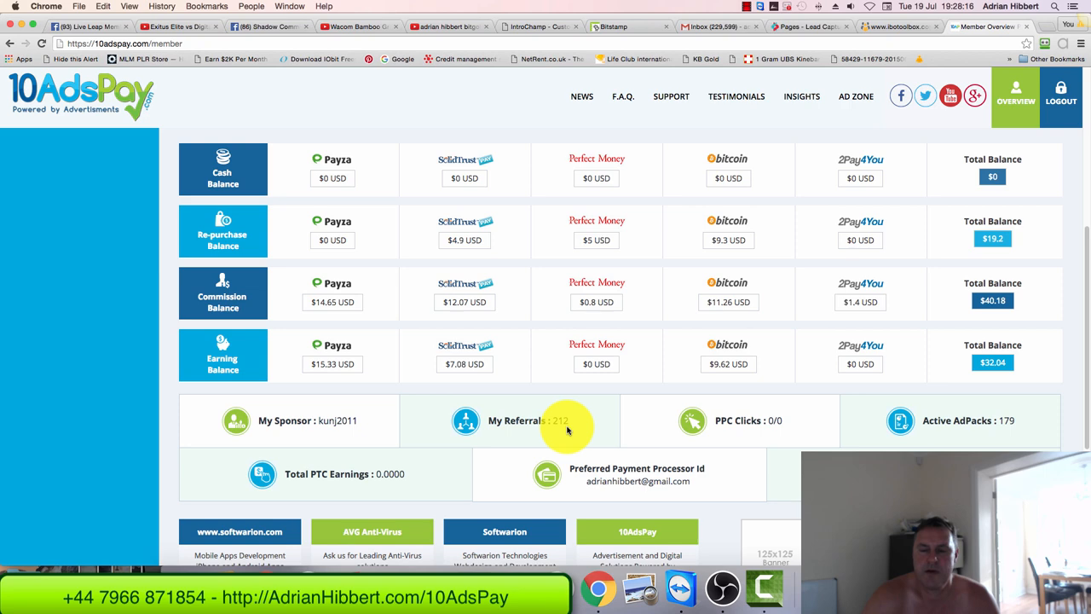
mouse_move(572, 426)
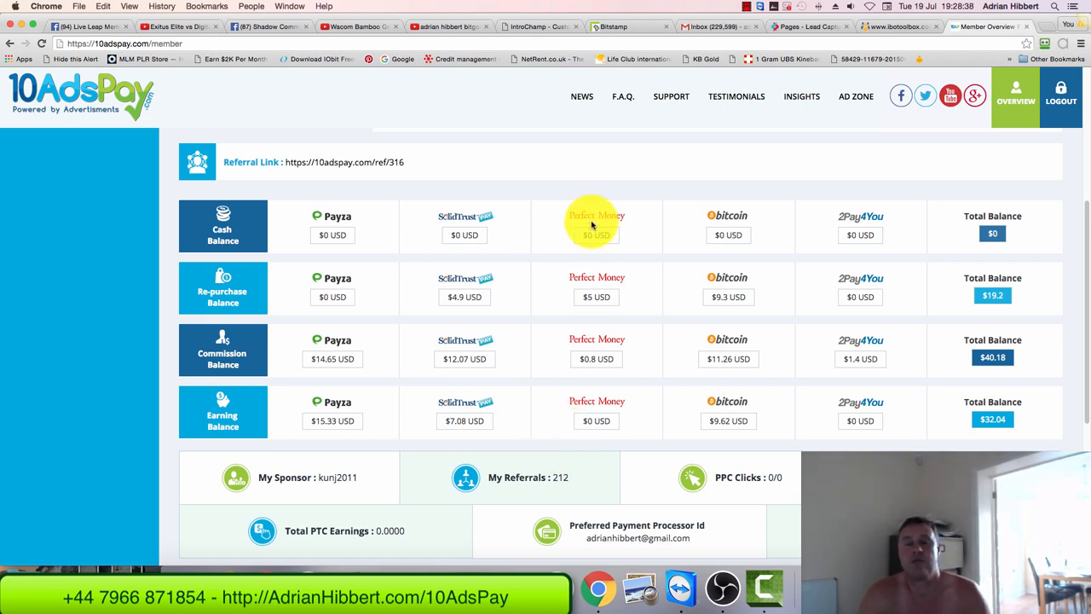
mouse_move(438, 168)
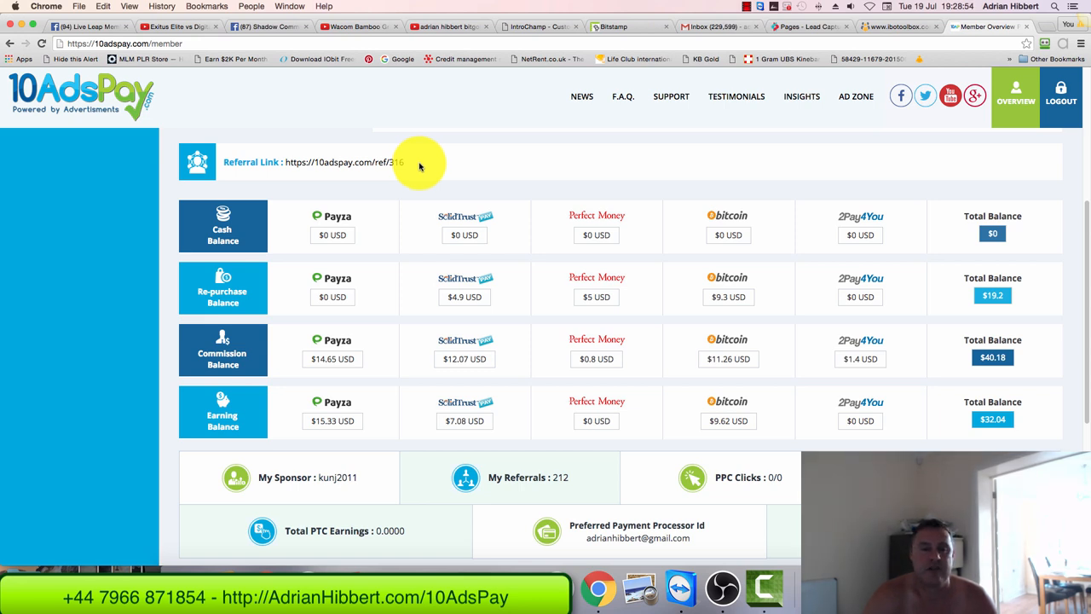
mouse_move(423, 412)
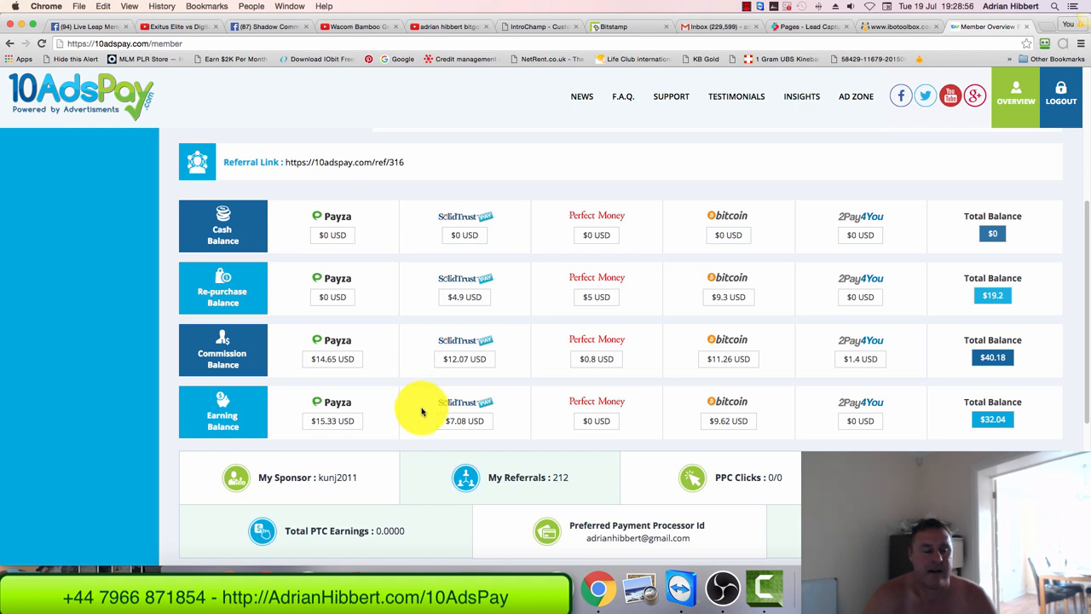
mouse_move(440, 165)
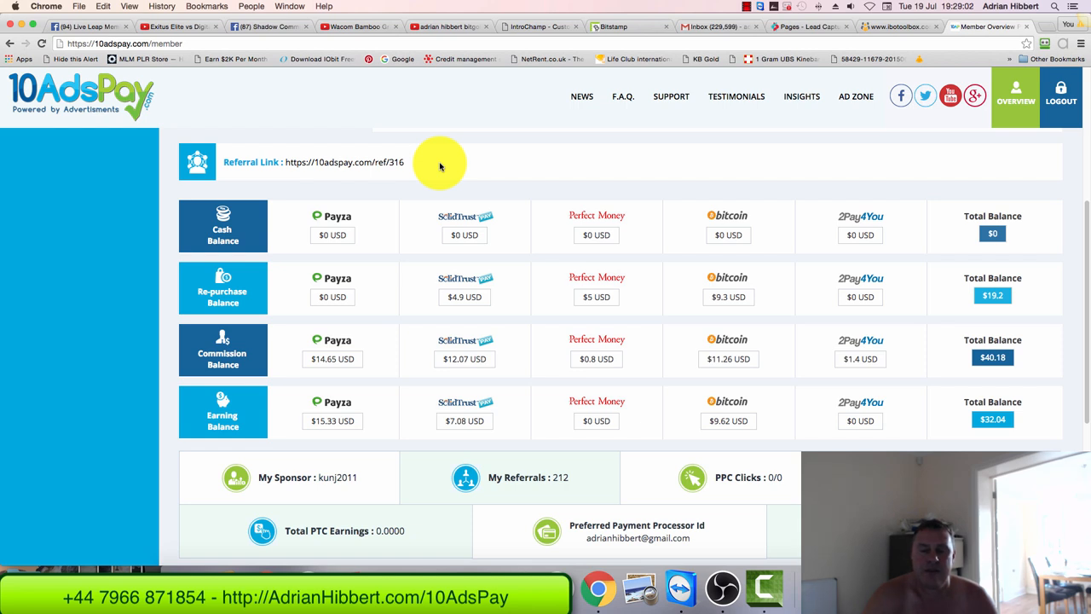
mouse_move(535, 177)
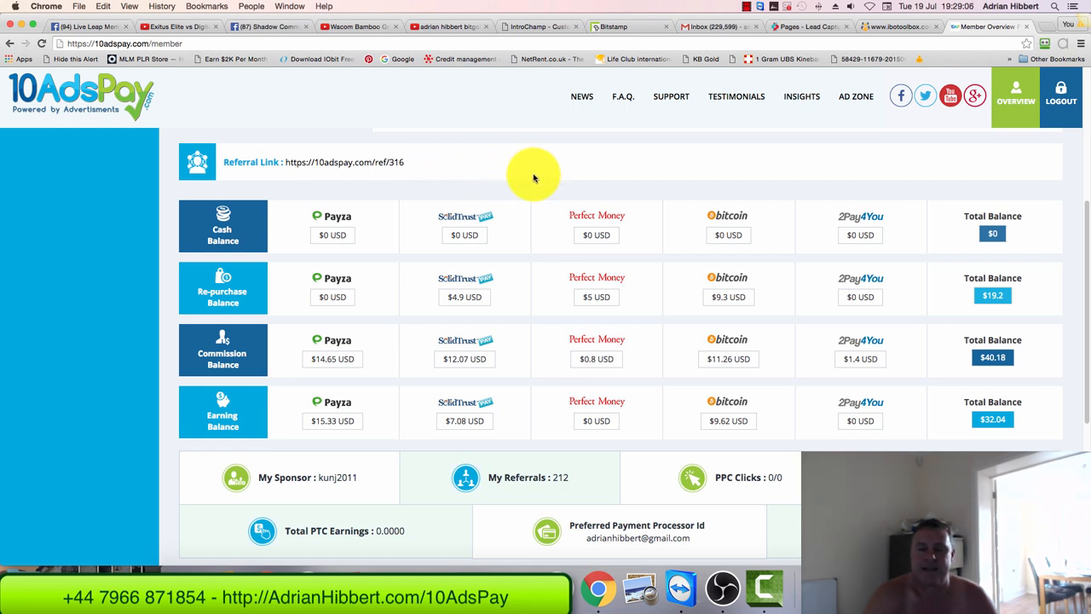
mouse_move(529, 179)
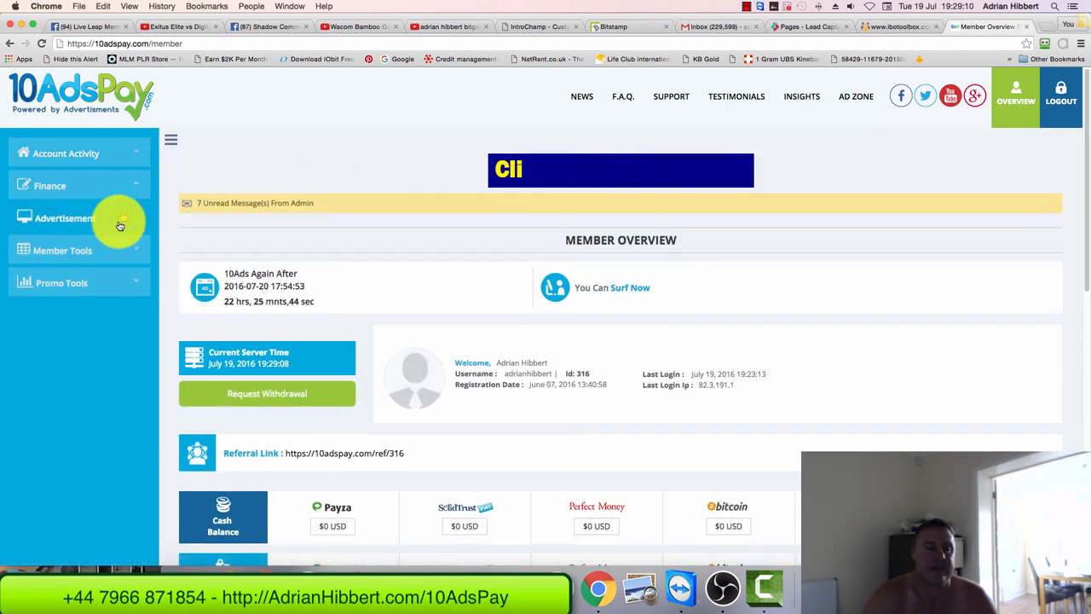
click(68, 217)
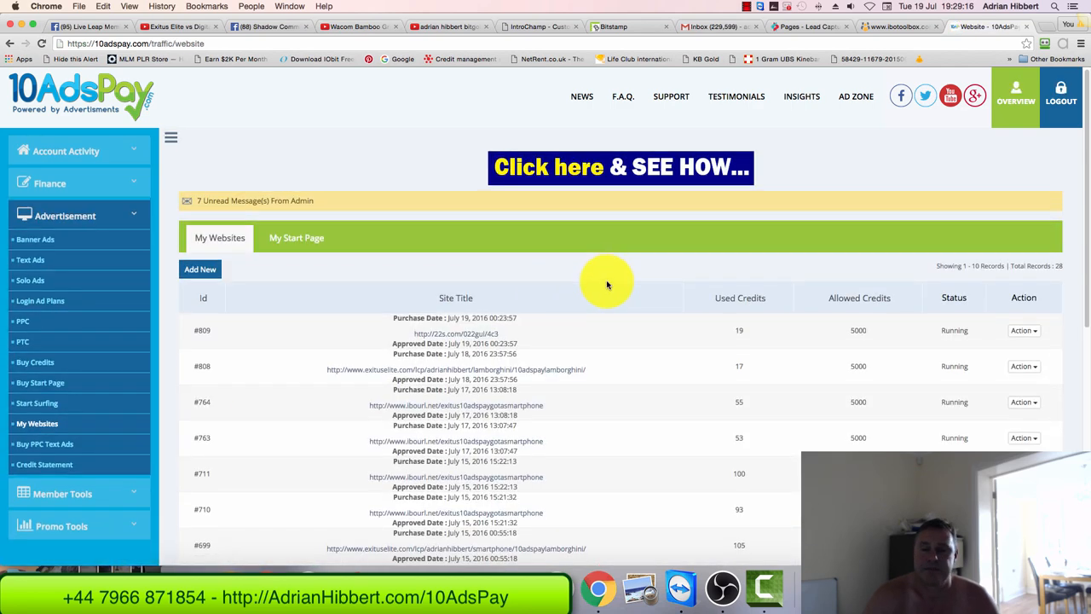
scroll(down, 3)
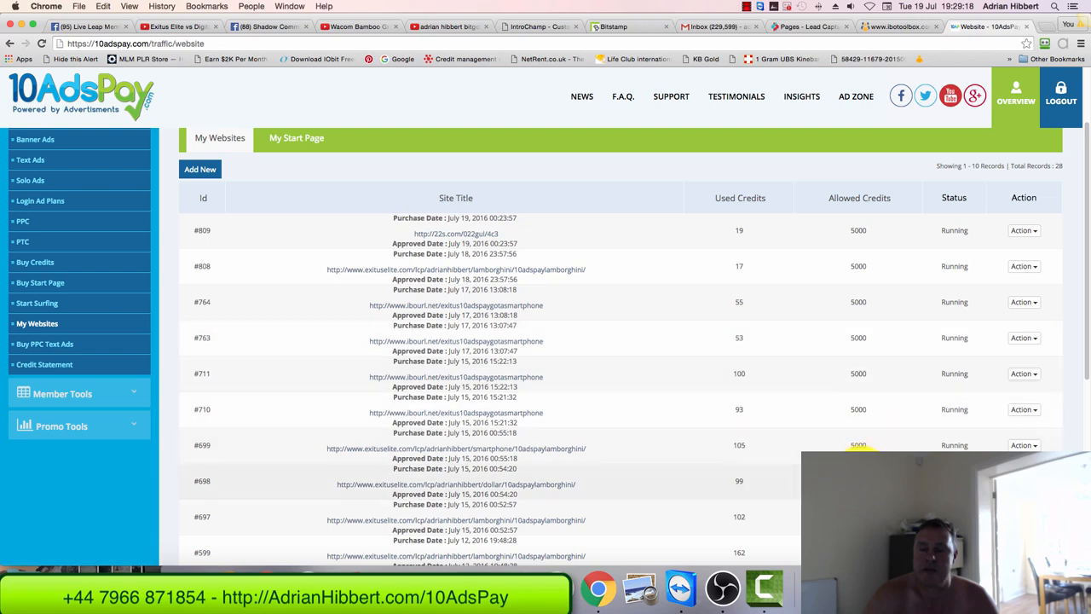
scroll(down, 3)
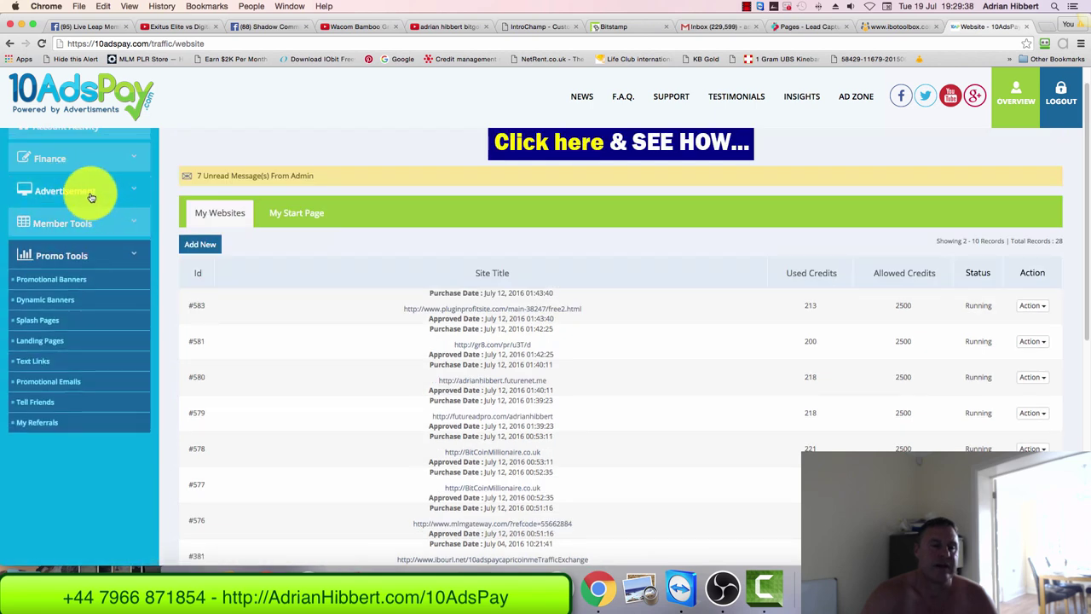
click(64, 190)
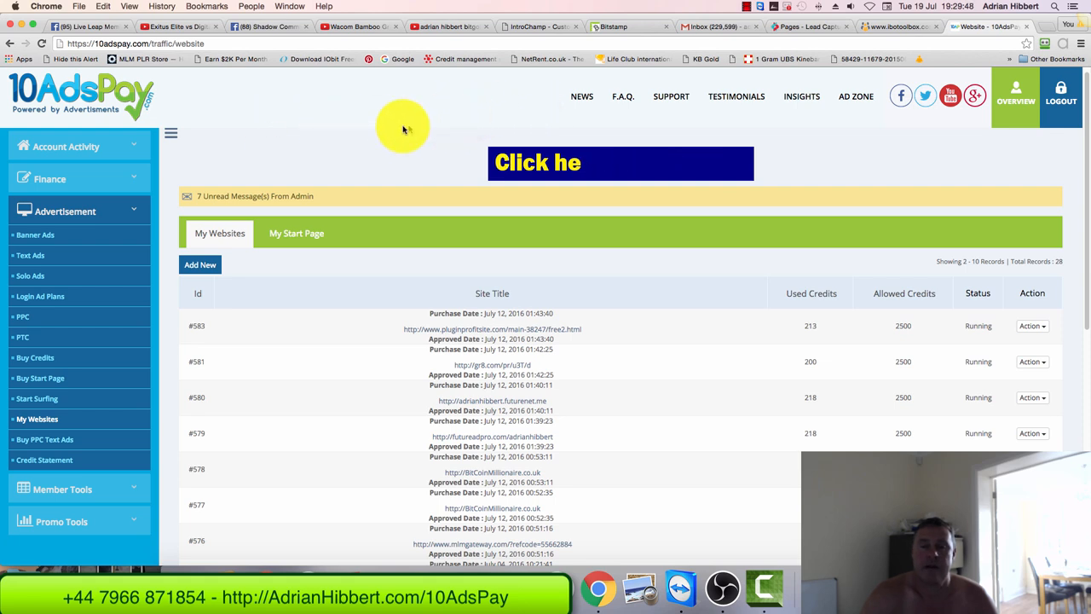
click(621, 163)
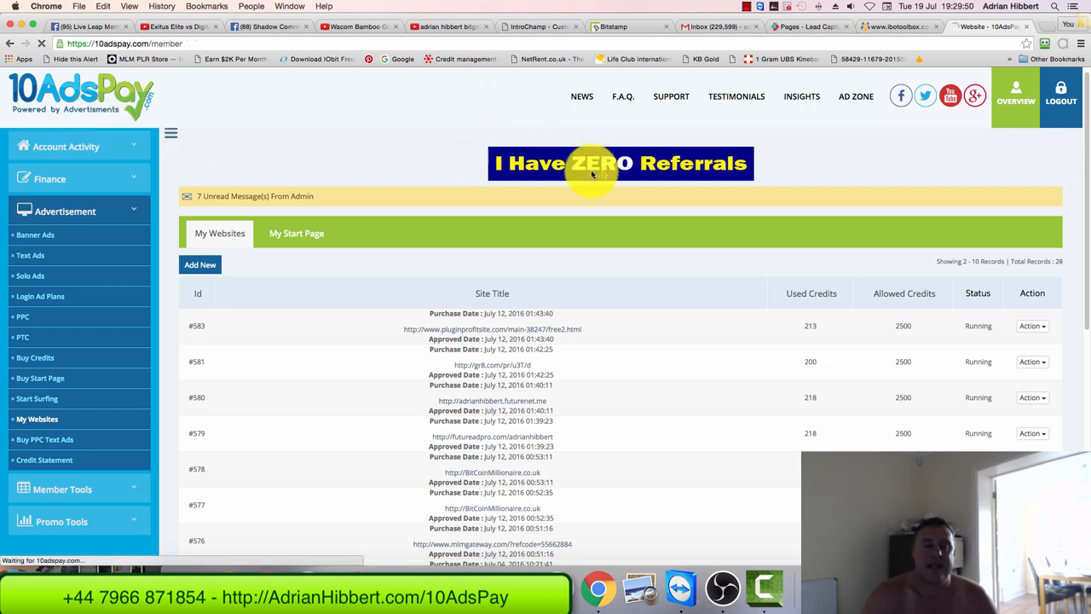